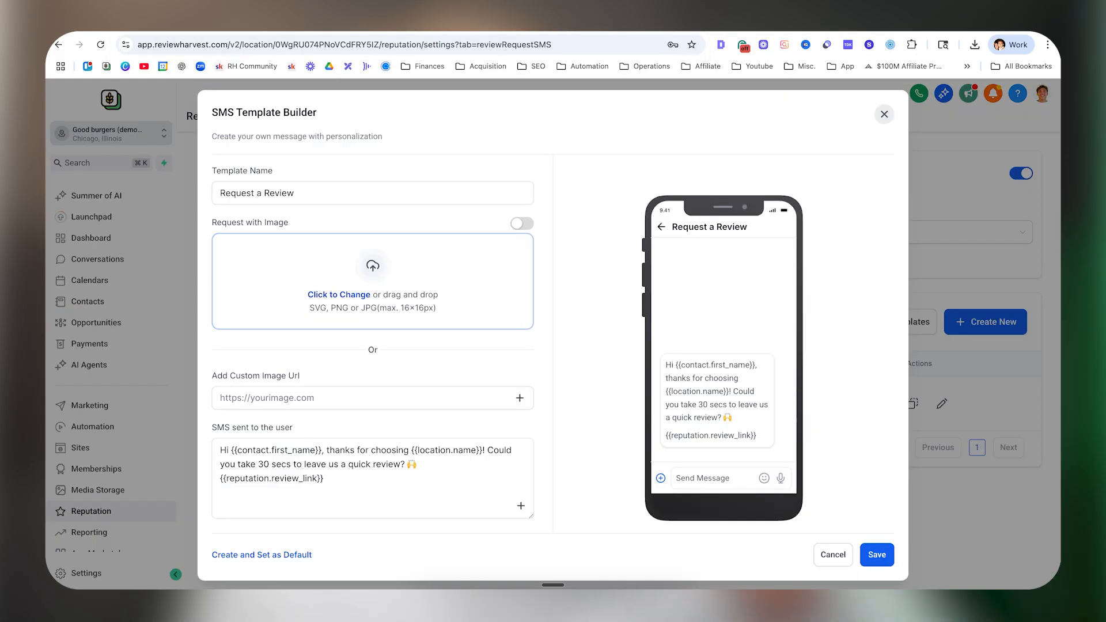
Enter the personalized niftyimages image link, then view the Reputation dashboard.
type("https://img1.niftyimages.com/w0rh/r-d7/927p?name={{contact.firs")
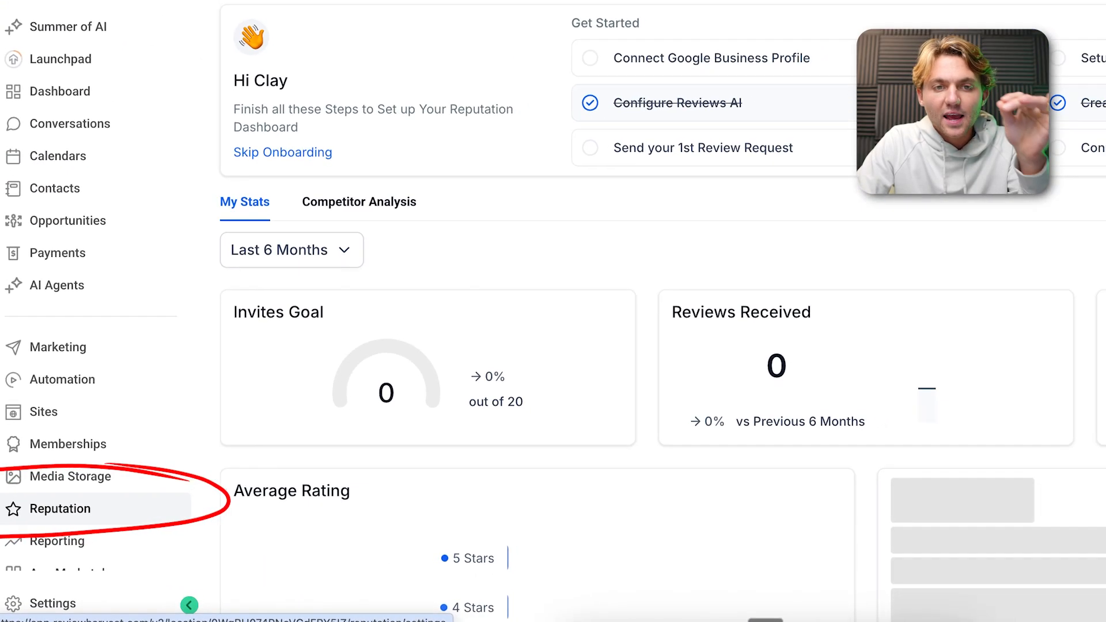
Turn on SMS Review Requests under Settings > SMS Requests.
left_click(60, 509)
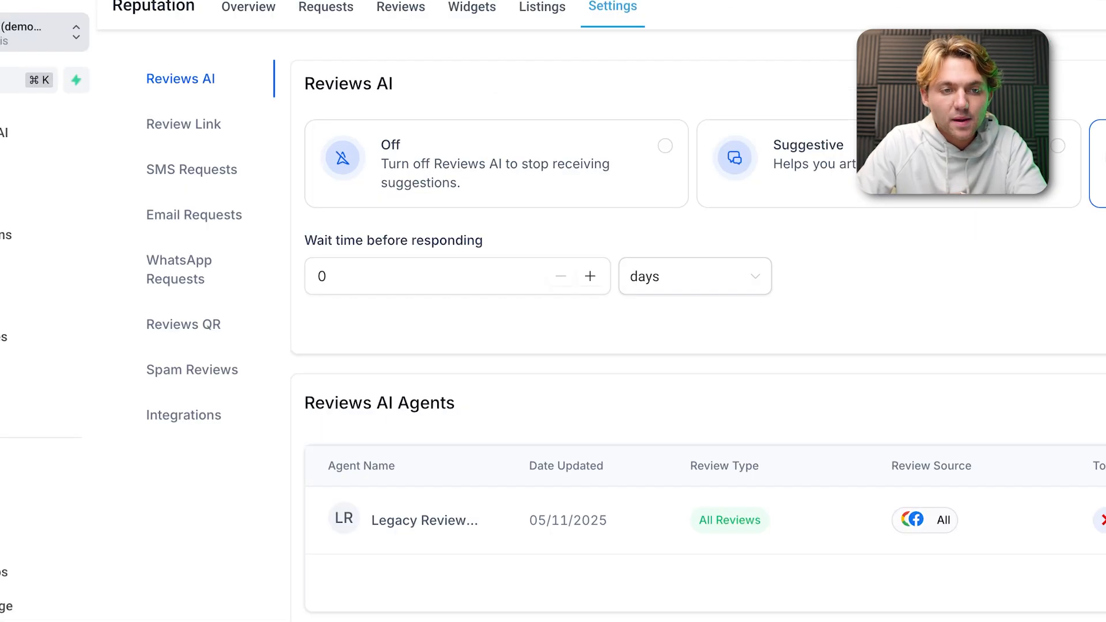
left_click(191, 170)
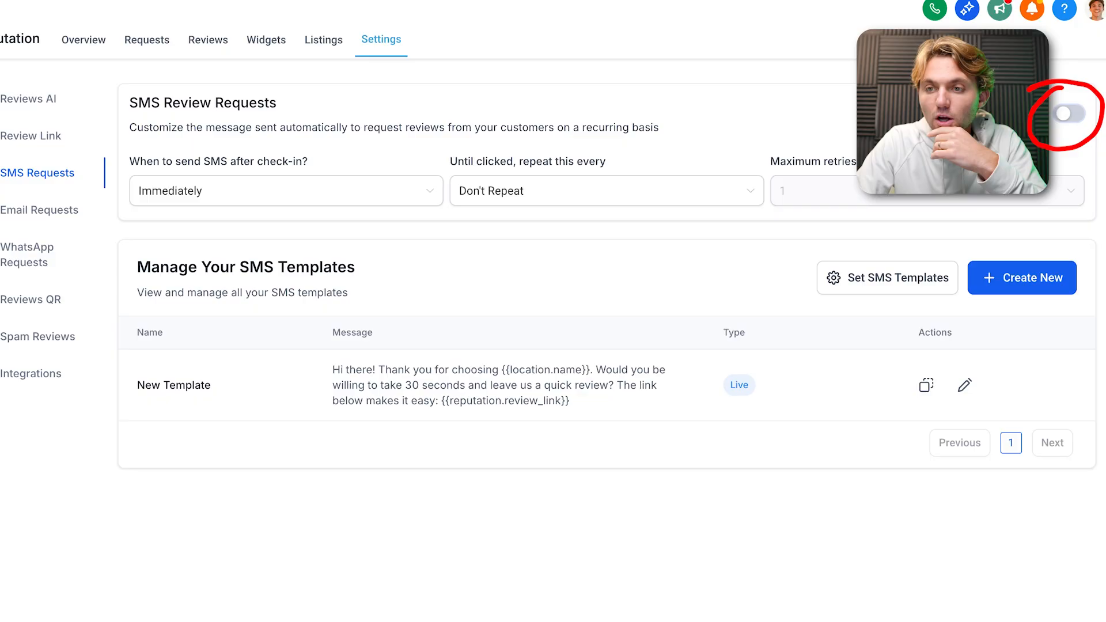
left_click(286, 191)
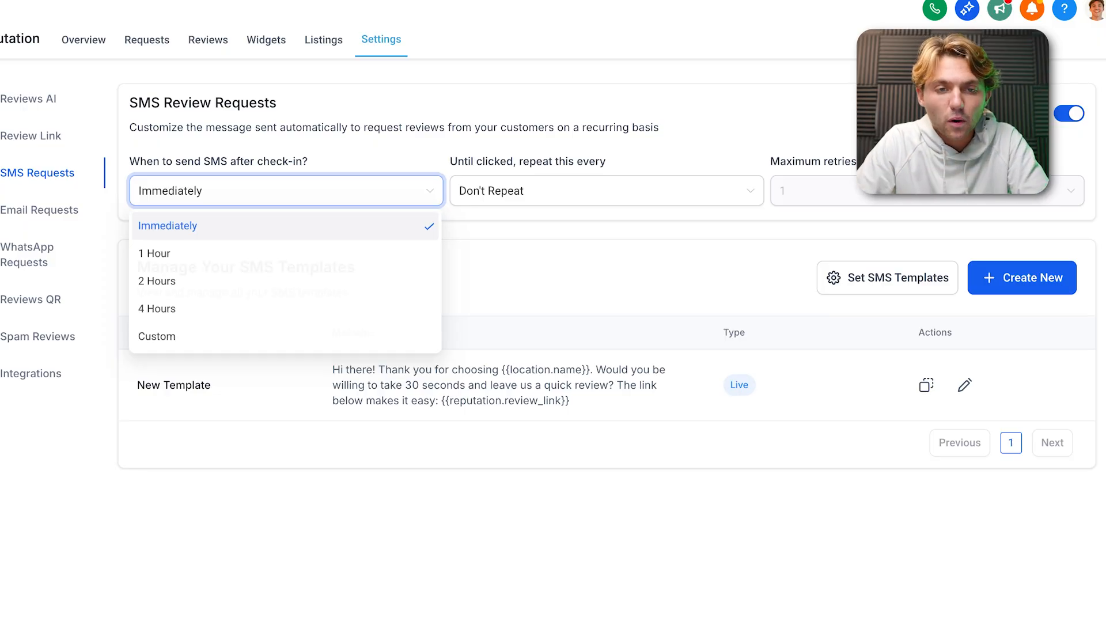
Keep Immediately timing, set a custom 2-day repeat interval, and allow maximum 3 retries.
left_click(167, 226)
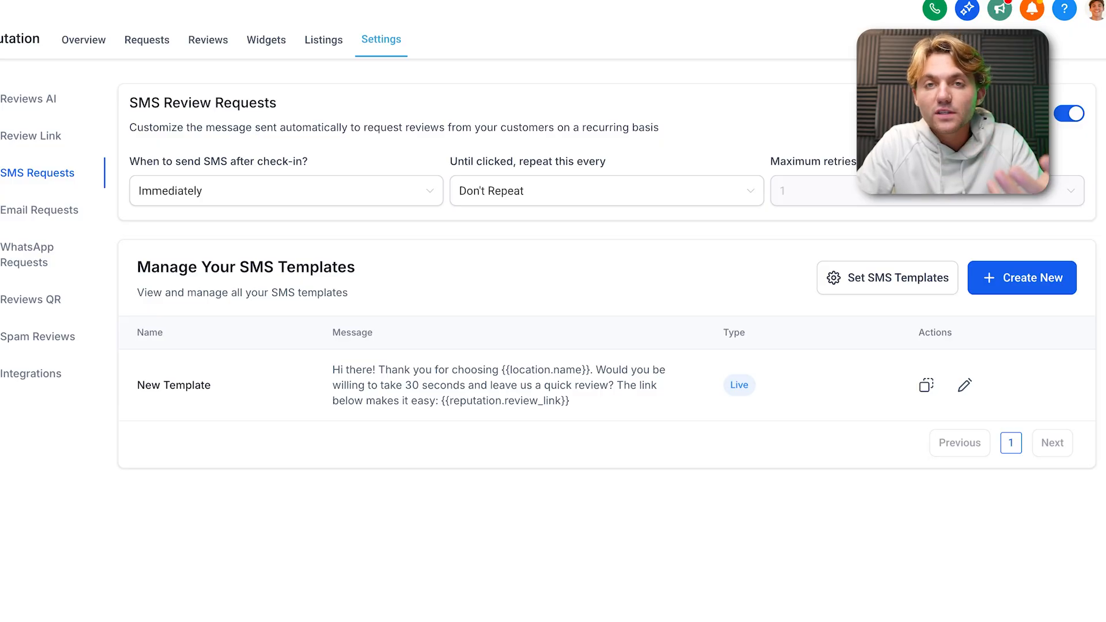
left_click(606, 191)
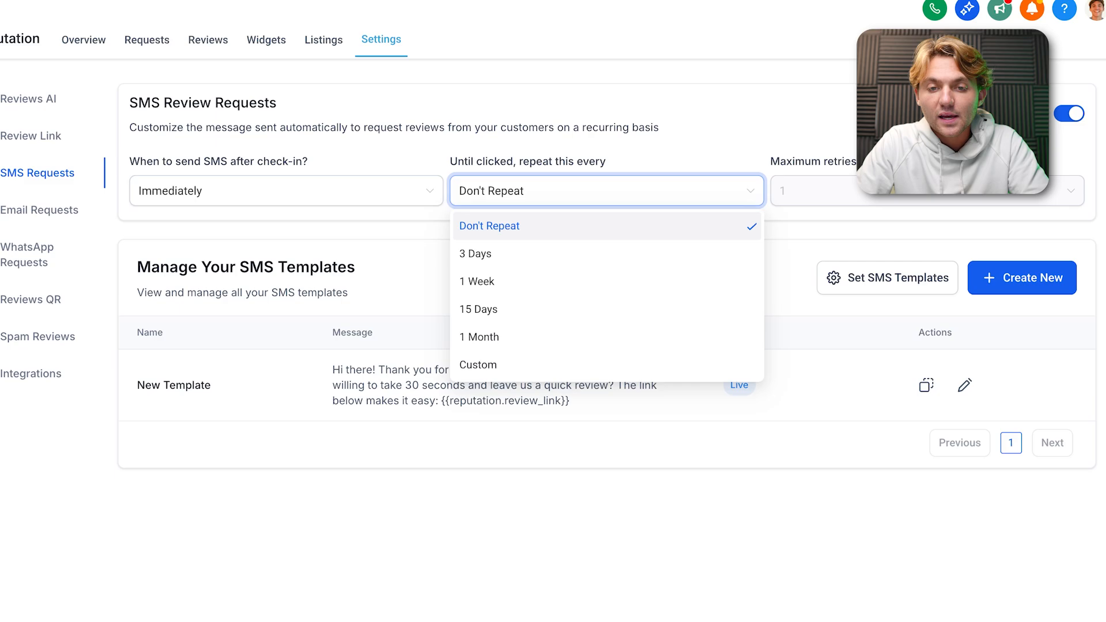
left_click(478, 365)
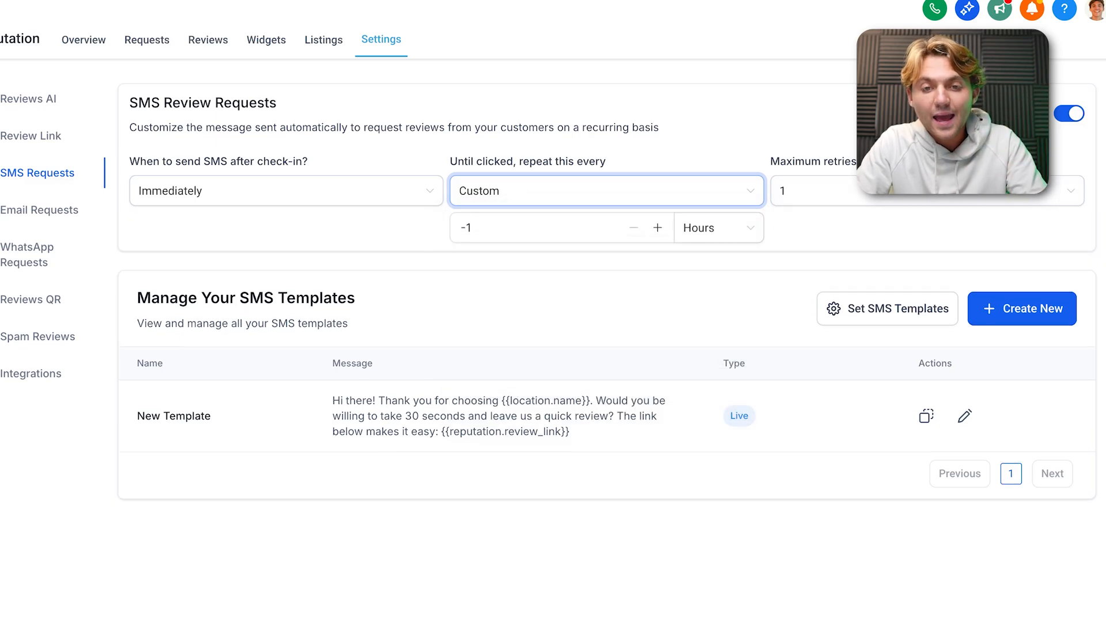
type("2")
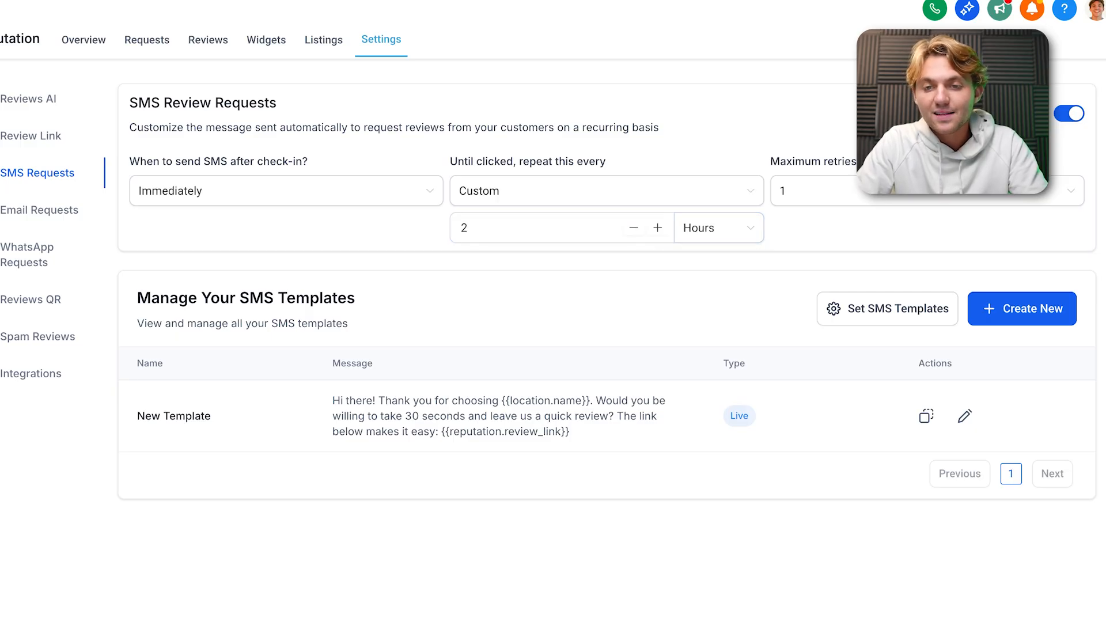
left_click(925, 190)
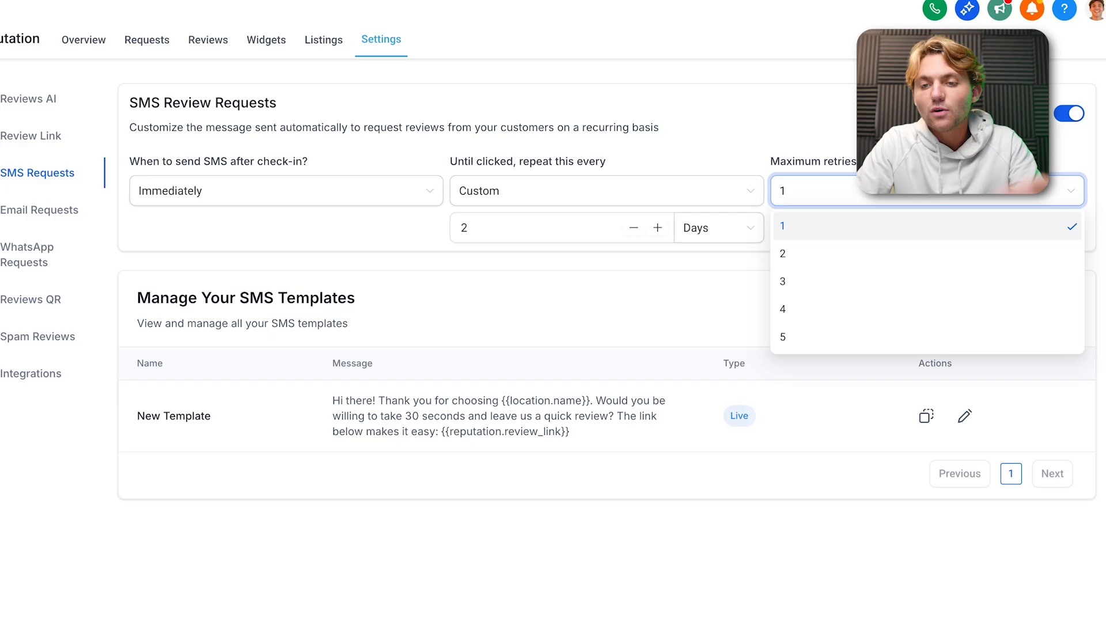
left_click(783, 281)
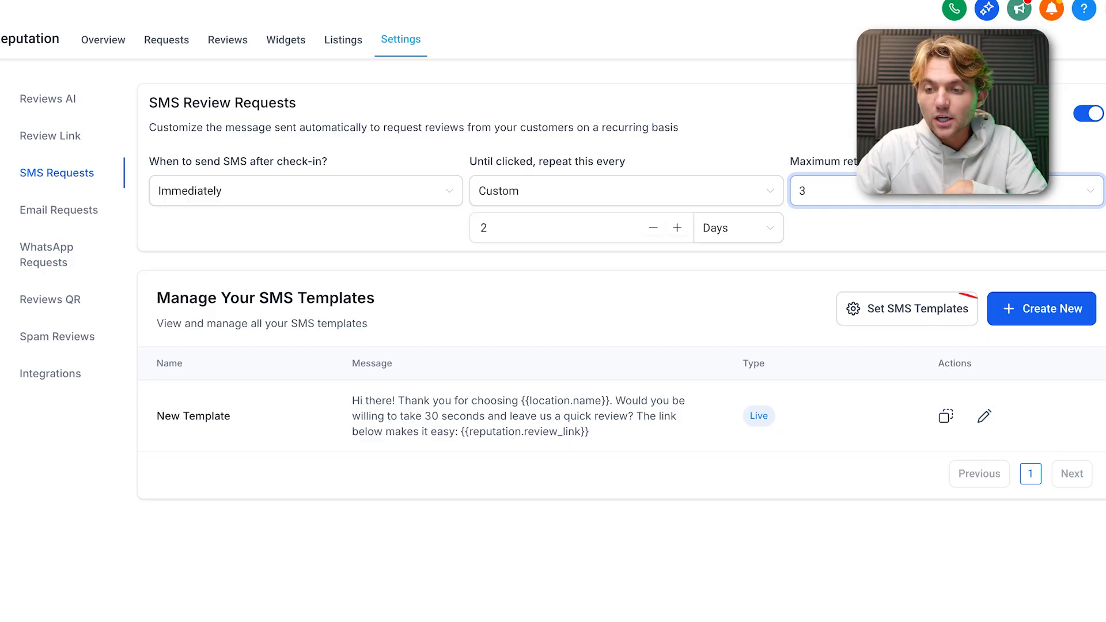
Create a new SMS template from the pre-built Request a Review template.
left_click(907, 309)
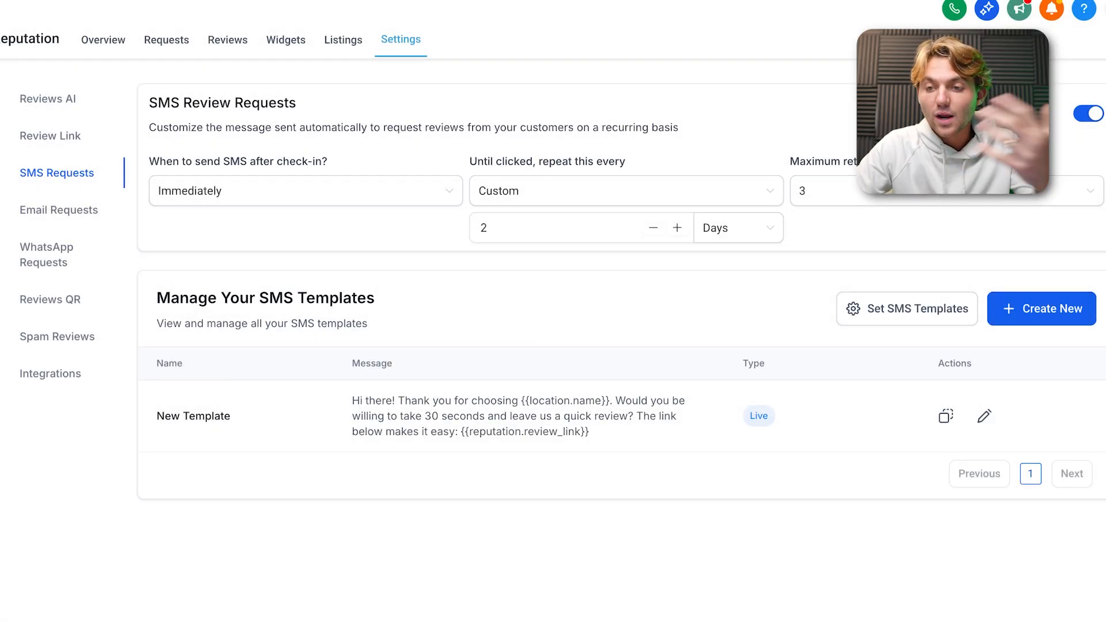
left_click(1041, 309)
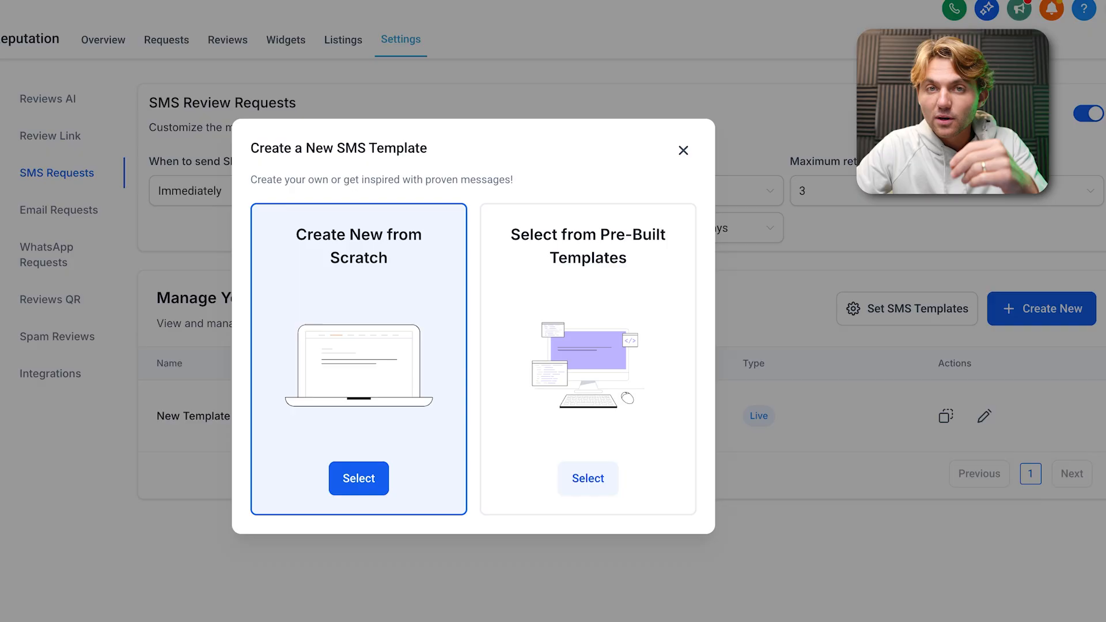
left_click(588, 478)
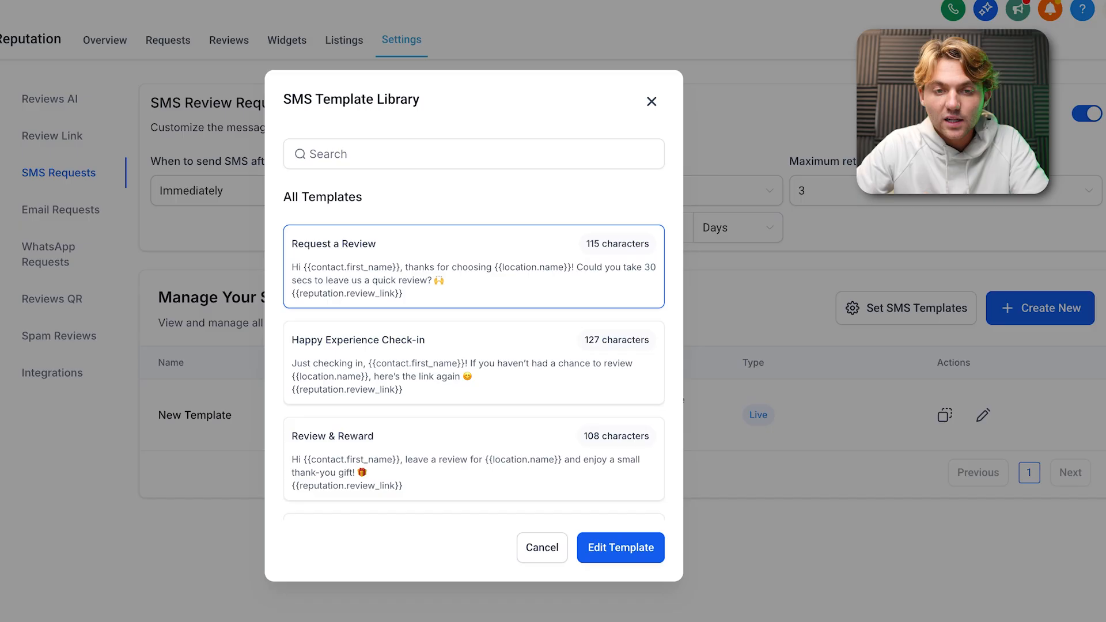
left_click(620, 548)
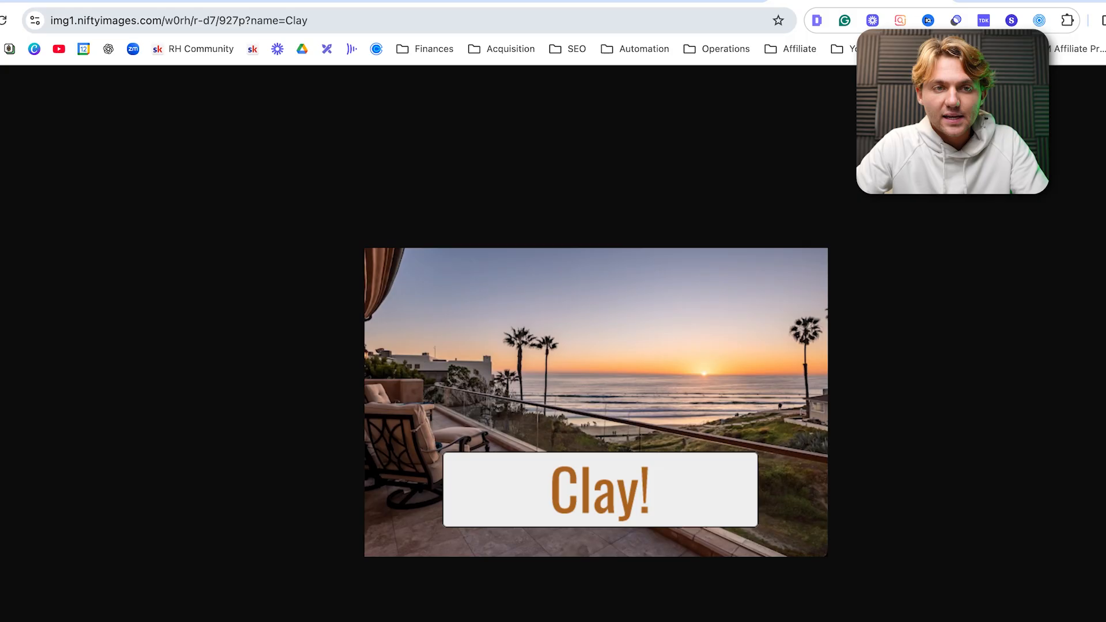
Paste the niftyimages URL into the custom image URL field and begin a {{contact placeholder.
left_click(184, 22)
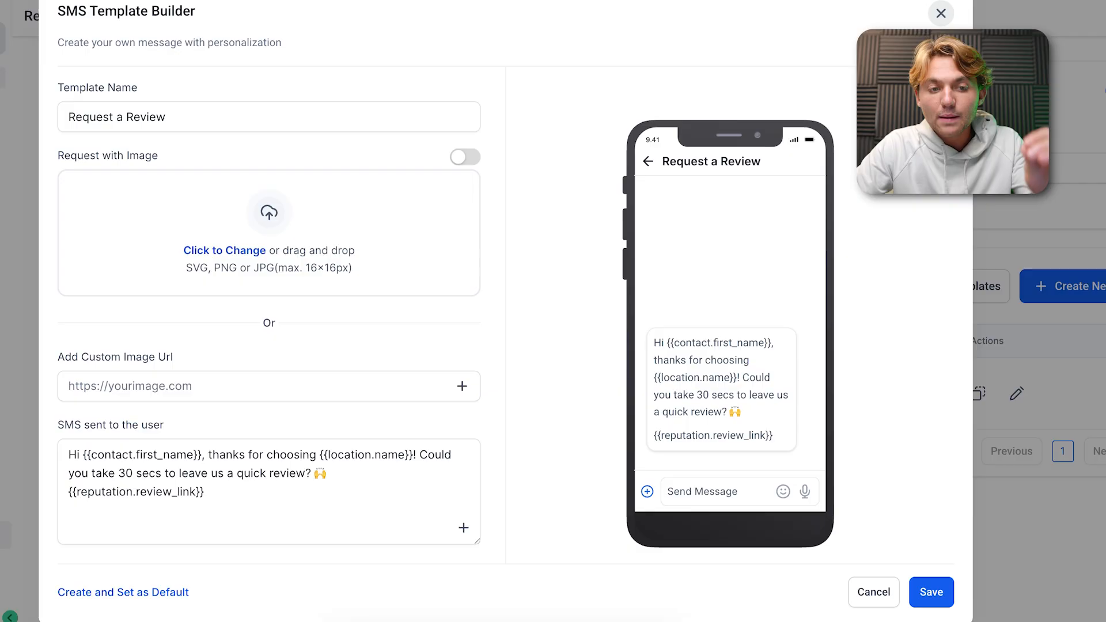
type("https://img1.niftyimages.com/w0rh/r-d7/927p?name=Clay")
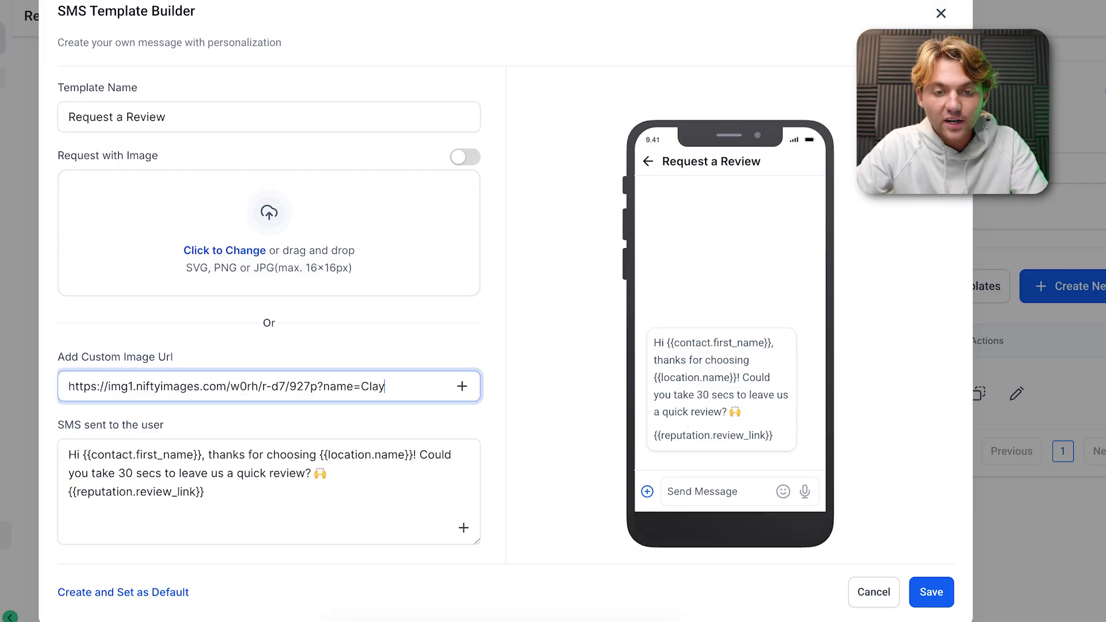
type("{{")
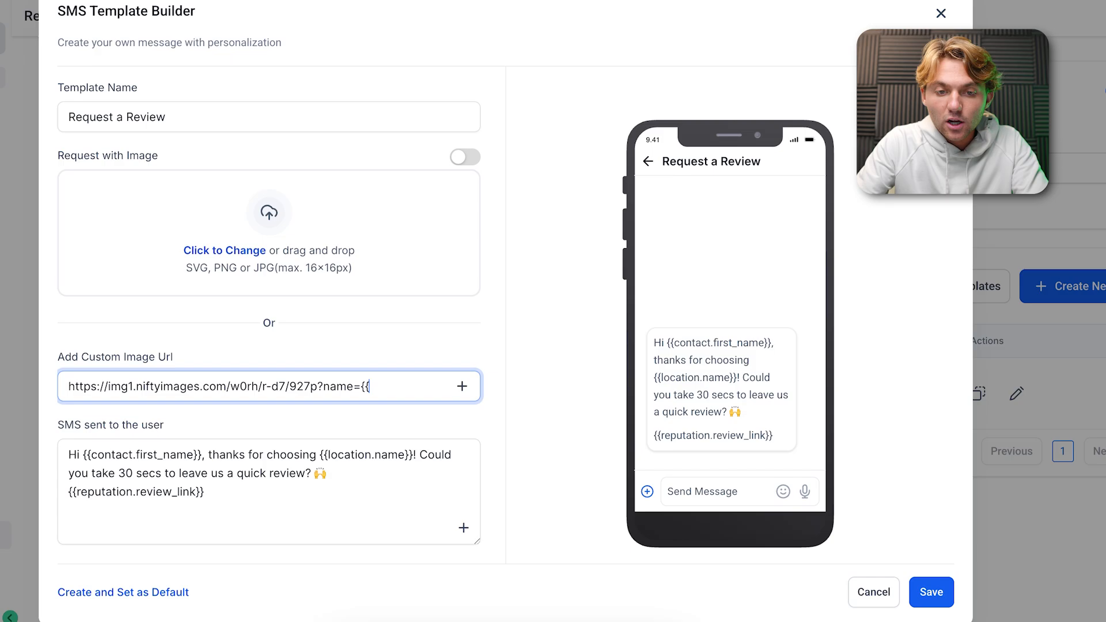
type("contact")
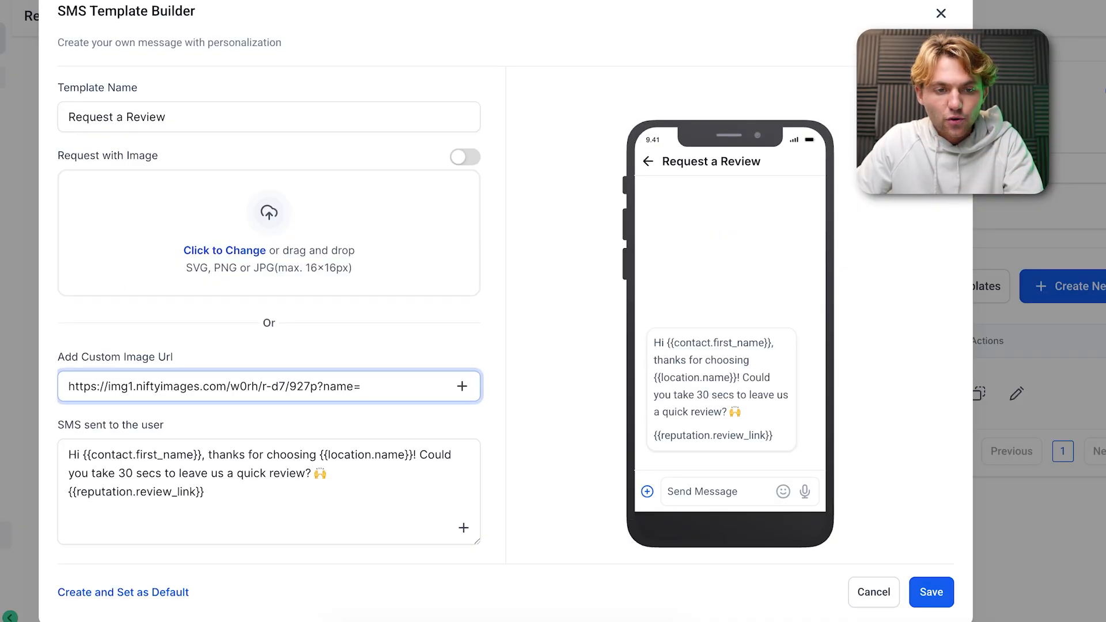
Append the Contact > First Name field to the image URL and save Request a Review.
left_click(462, 386)
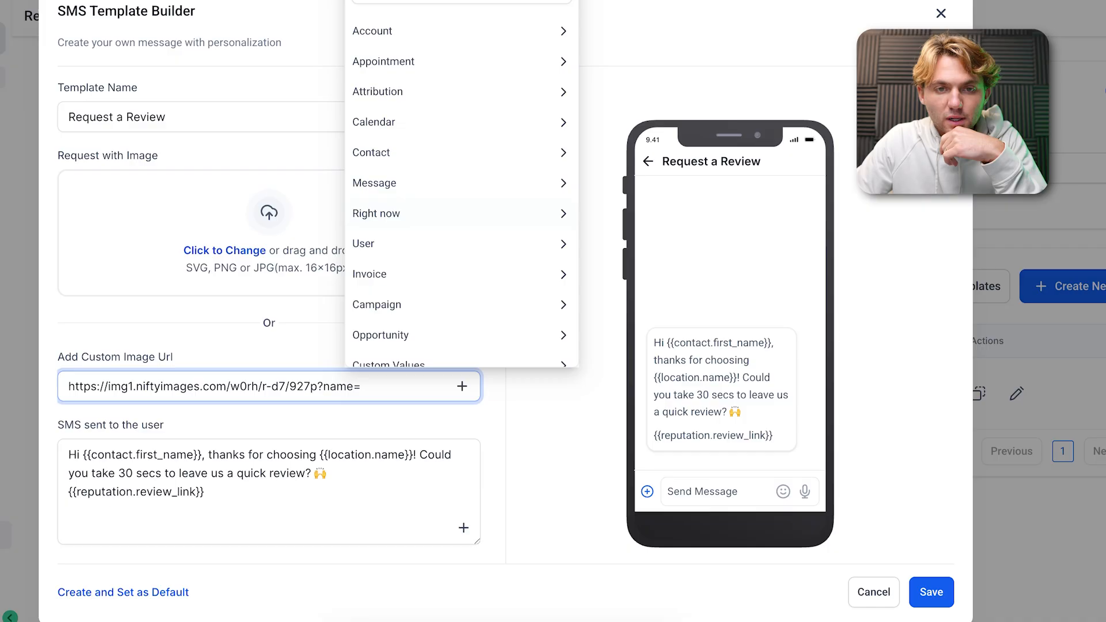
scroll("down", 3)
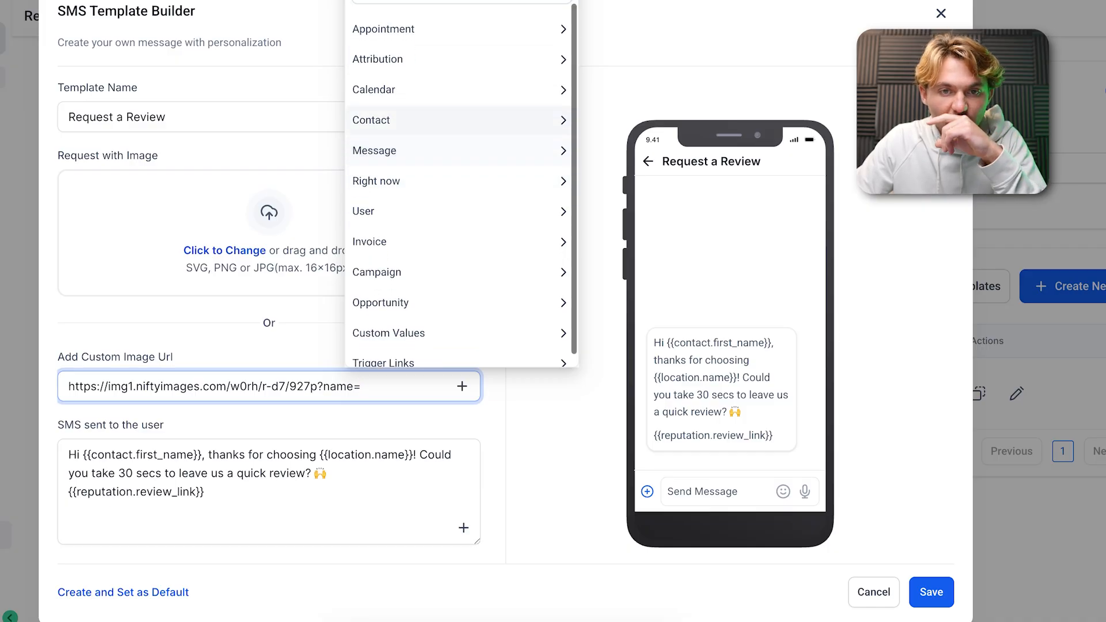
left_click(371, 120)
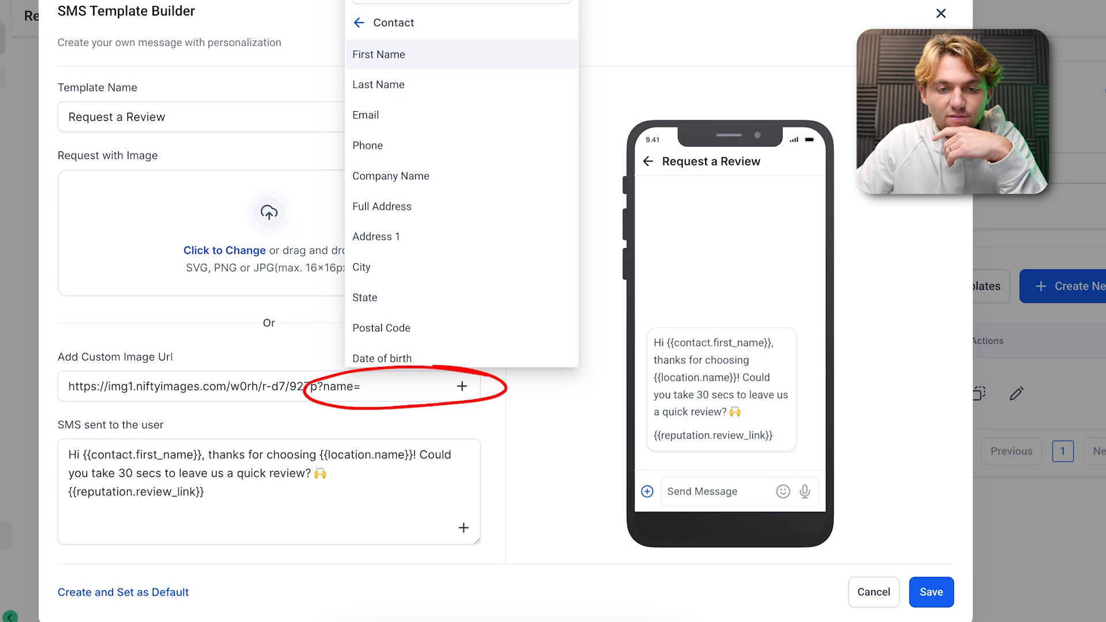
left_click(377, 54)
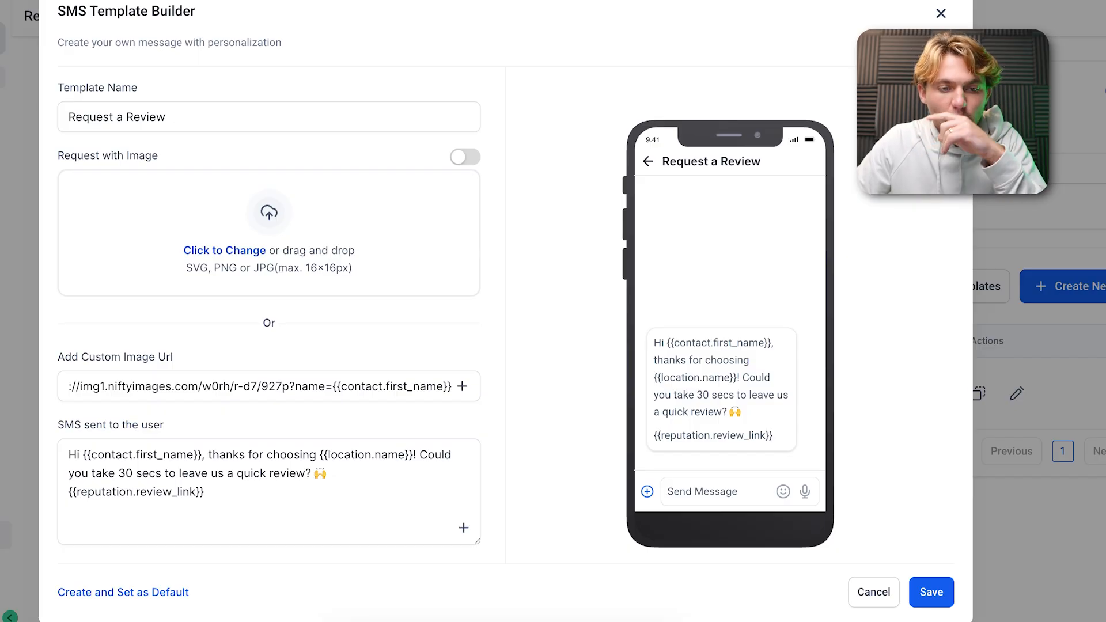
left_click(262, 490)
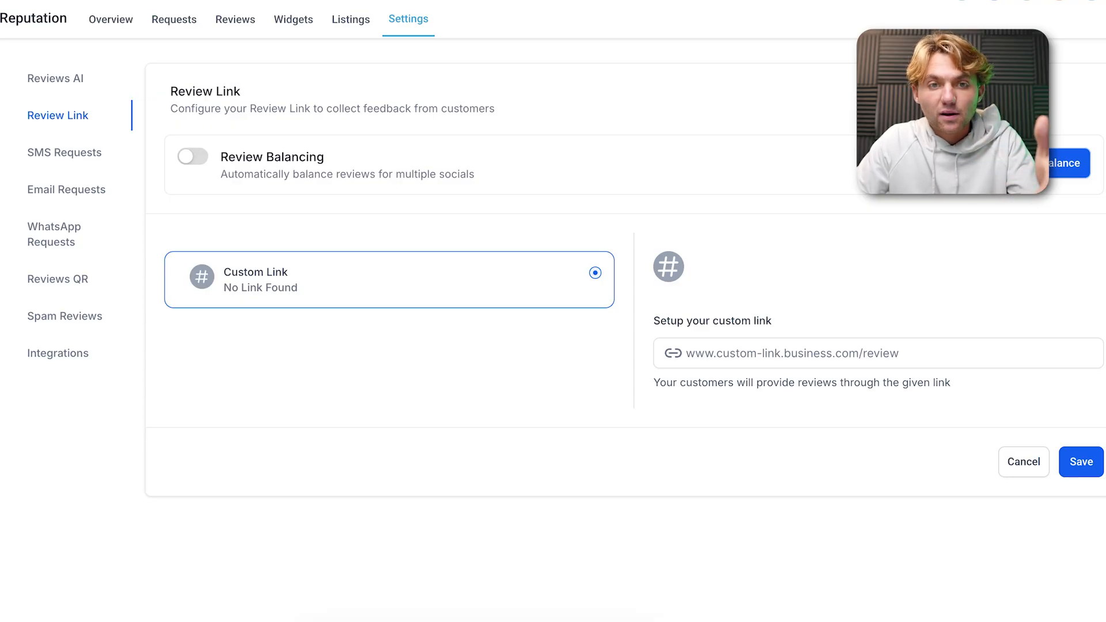
left_click(58, 353)
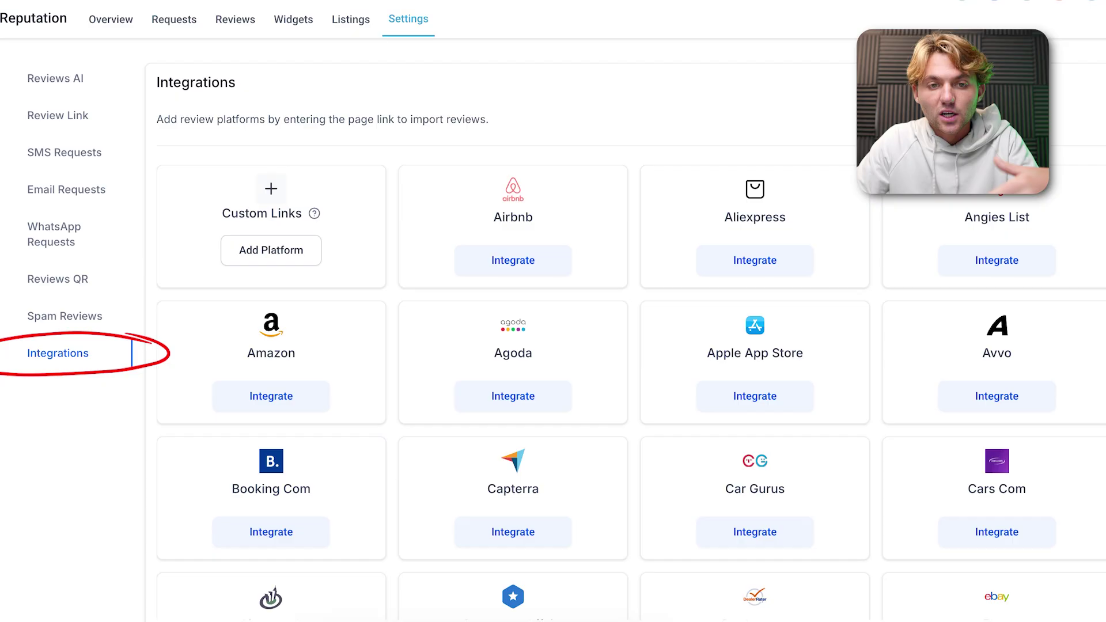
scroll("down", 3)
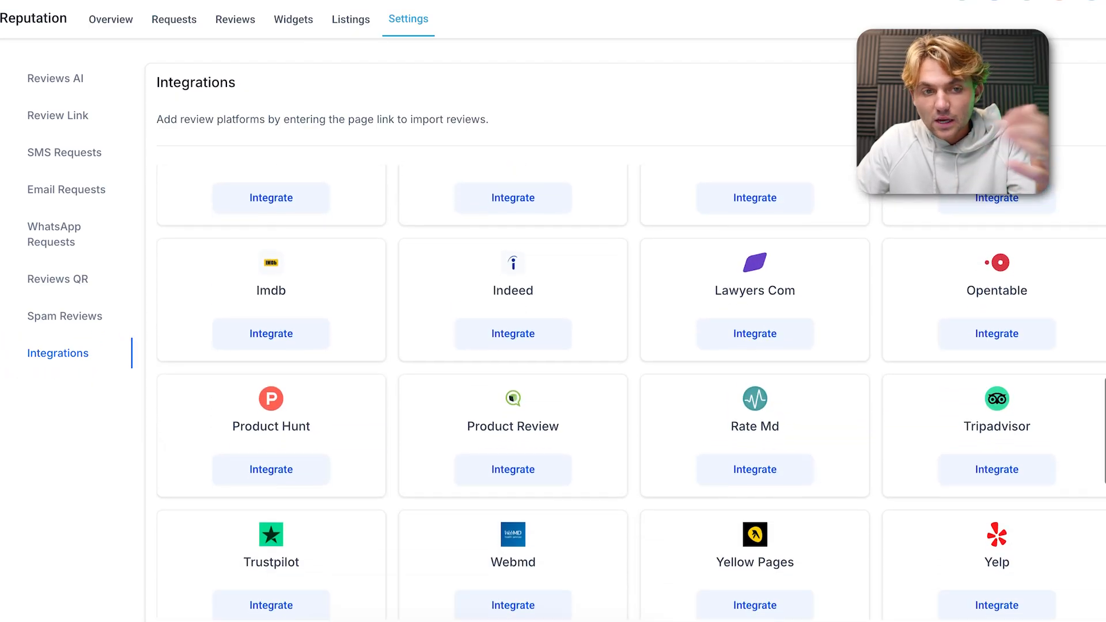
left_click(57, 115)
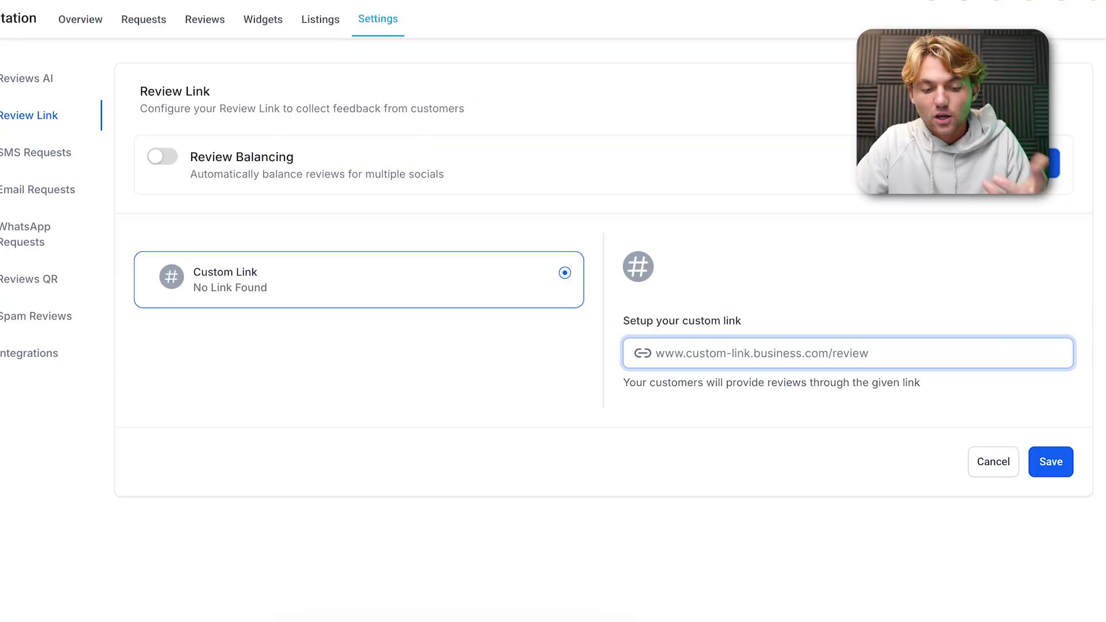
type("https://reviewharvest.com")
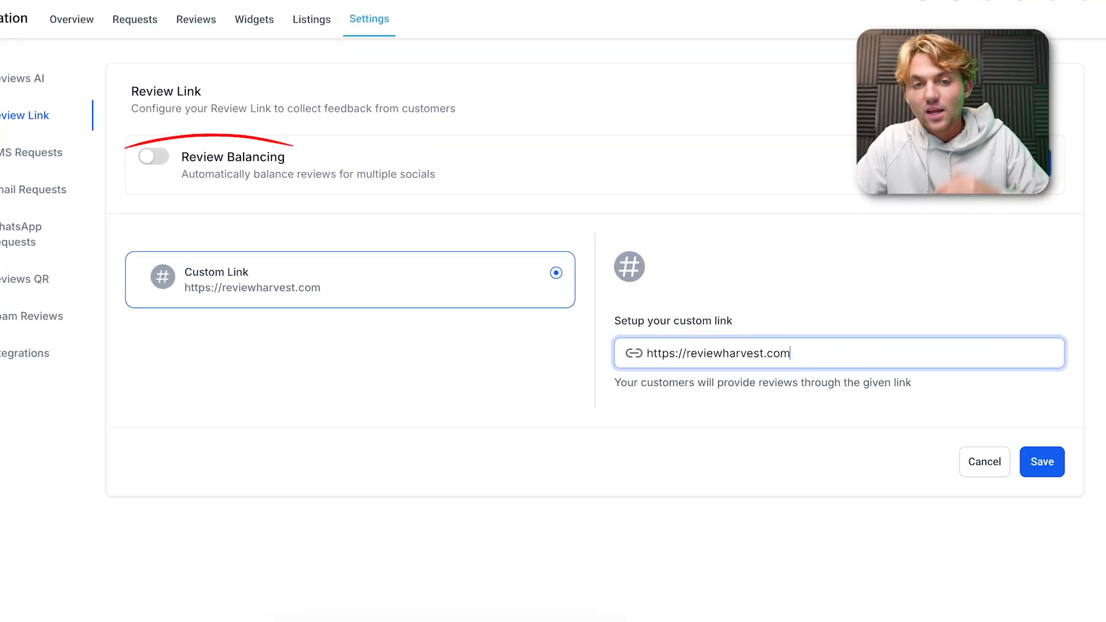
left_click(153, 156)
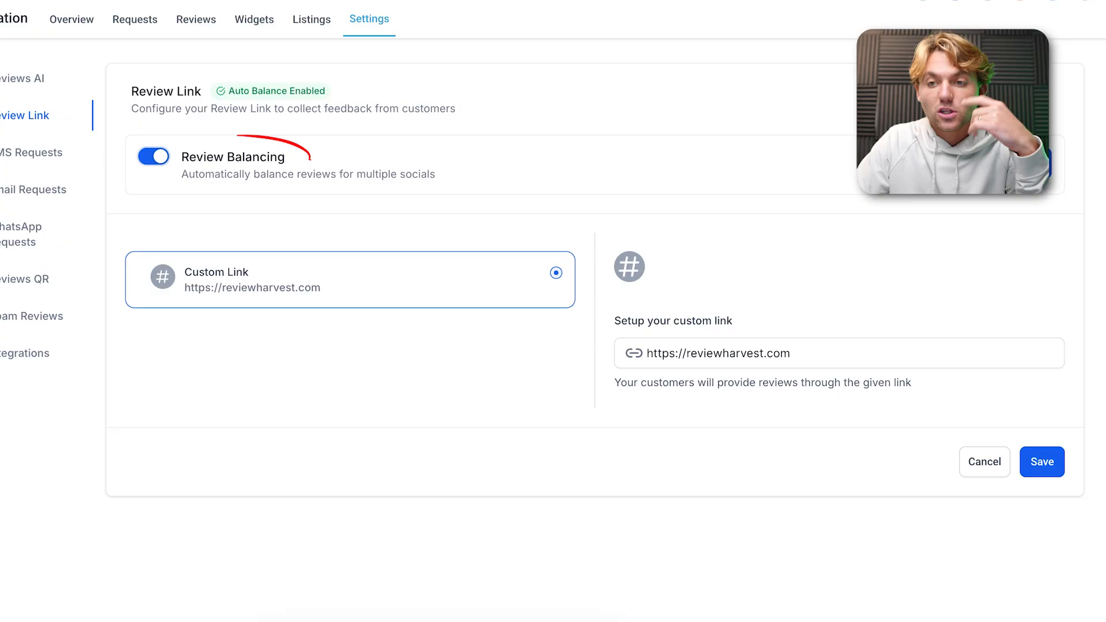
left_click(154, 156)
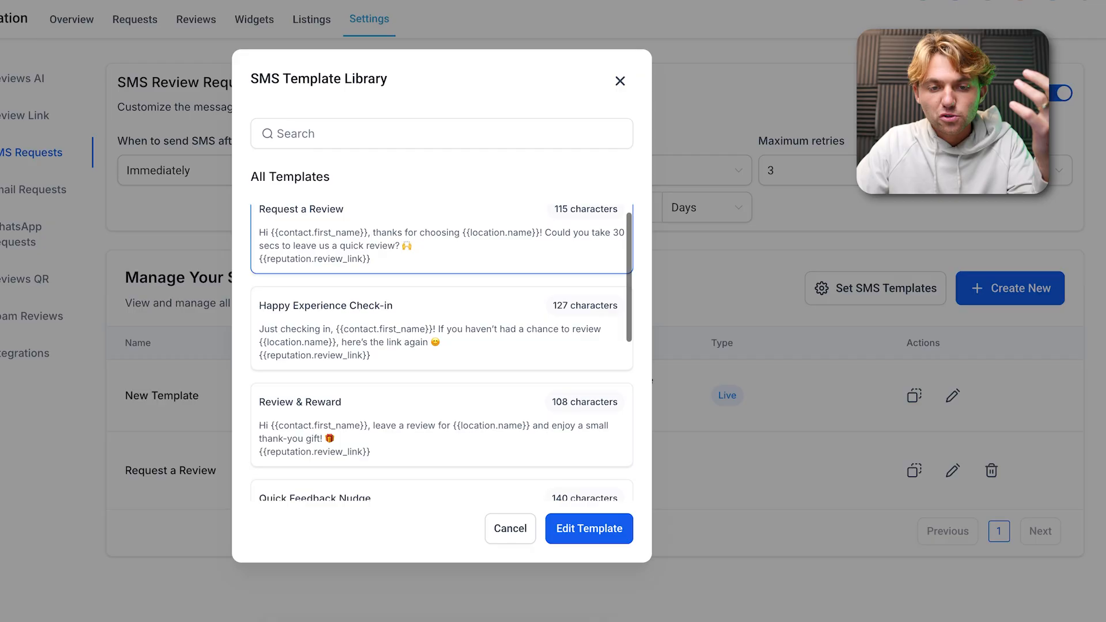
scroll("down", 3)
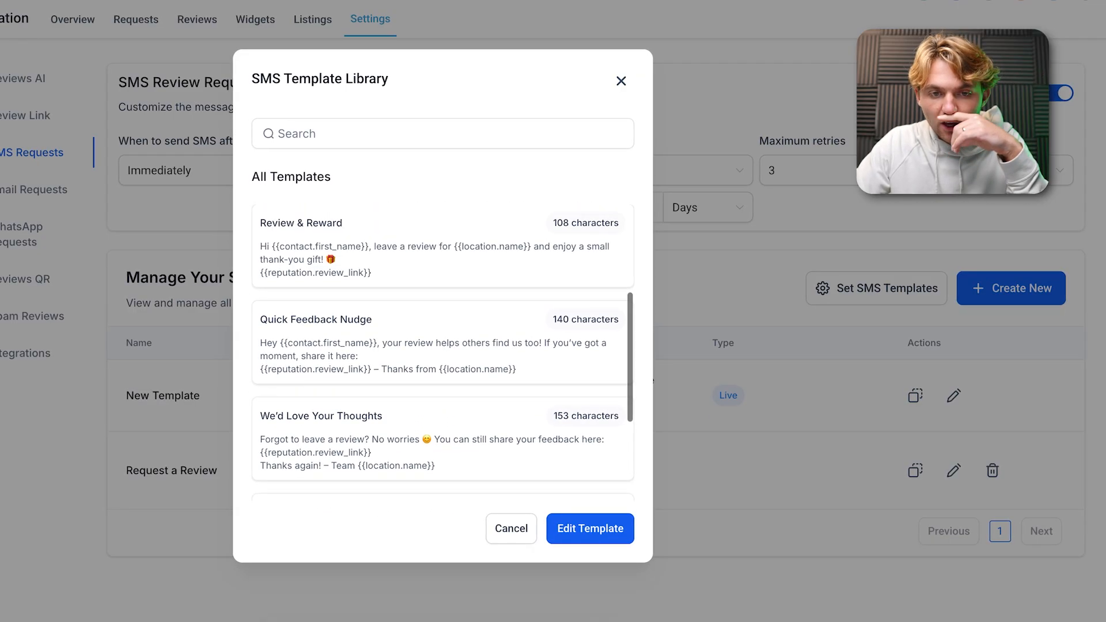
Add the Quick Feedback Nudge template from the SMS Template Library.
left_click(457, 352)
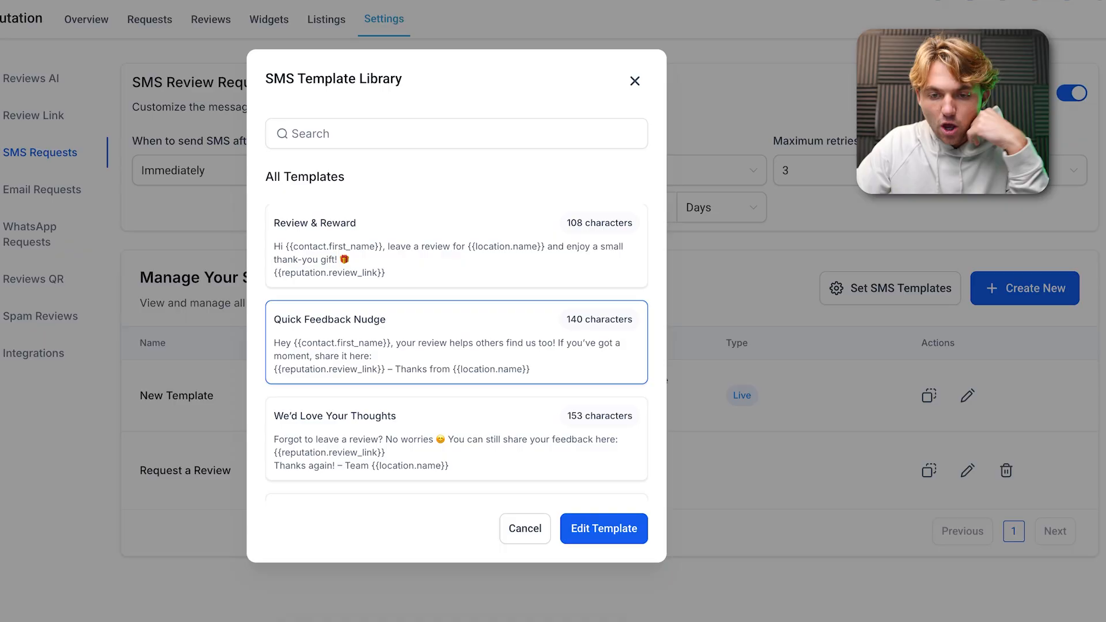
left_click(604, 528)
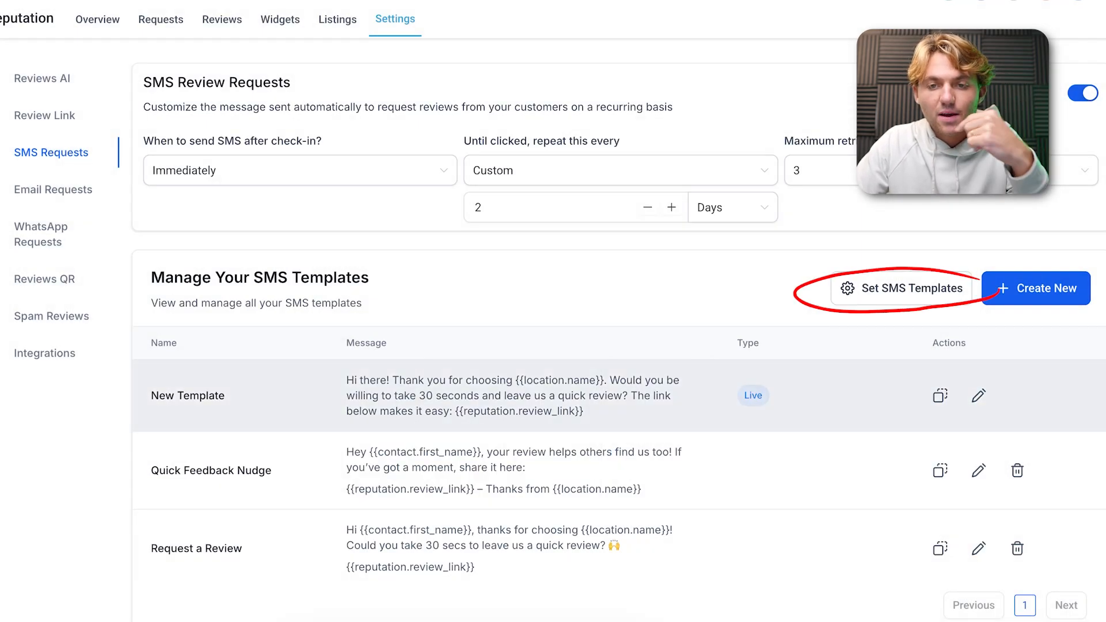
Assign Request a Review as the live SMS and Quick Feedback Nudge as Retry 1.
left_click(912, 288)
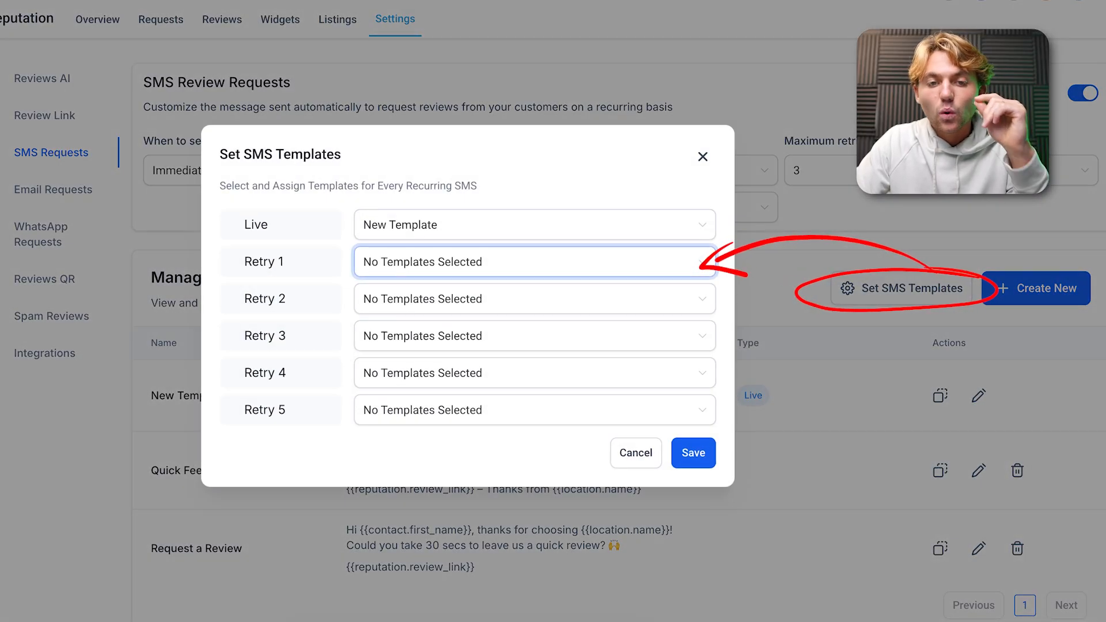
left_click(534, 224)
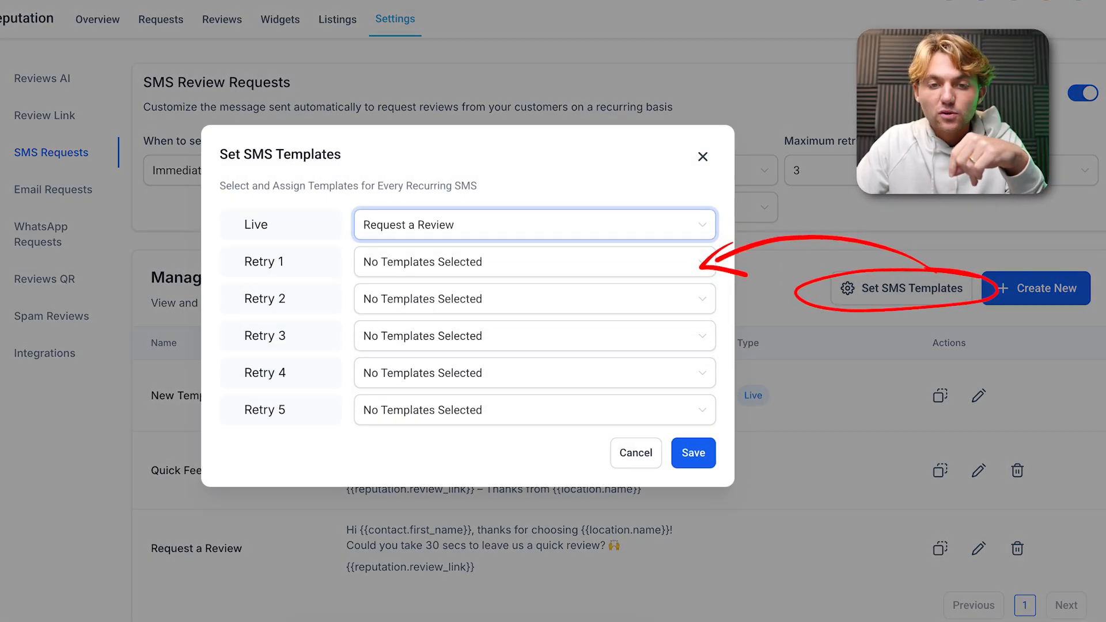
left_click(534, 262)
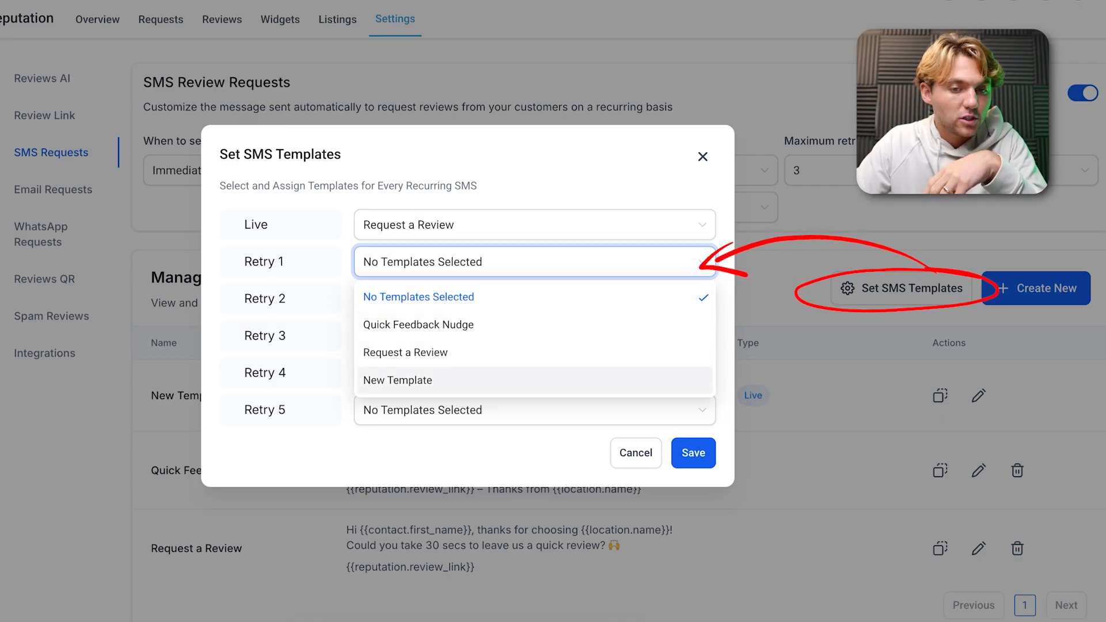
left_click(418, 325)
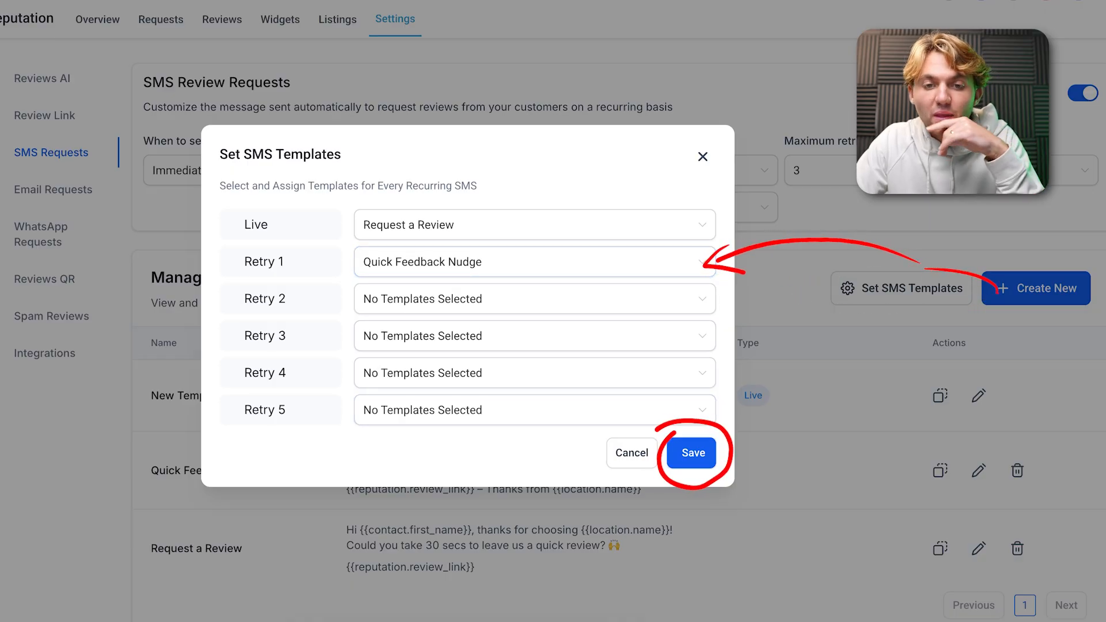
left_click(692, 452)
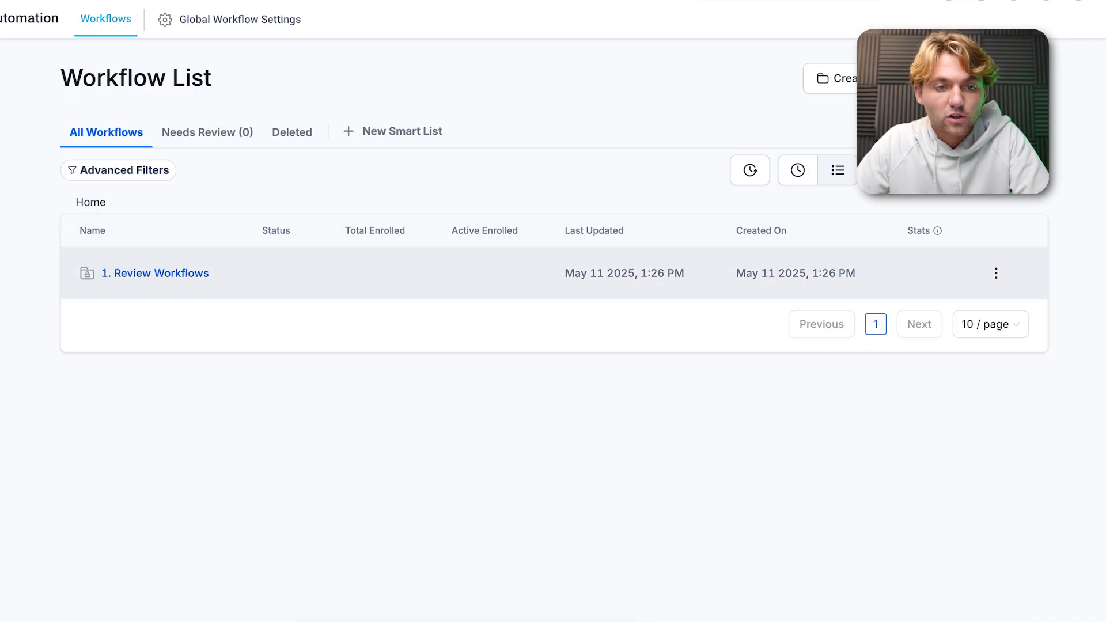
Open the 1. Review Workflows folder and scroll through its workflows.
left_click(156, 273)
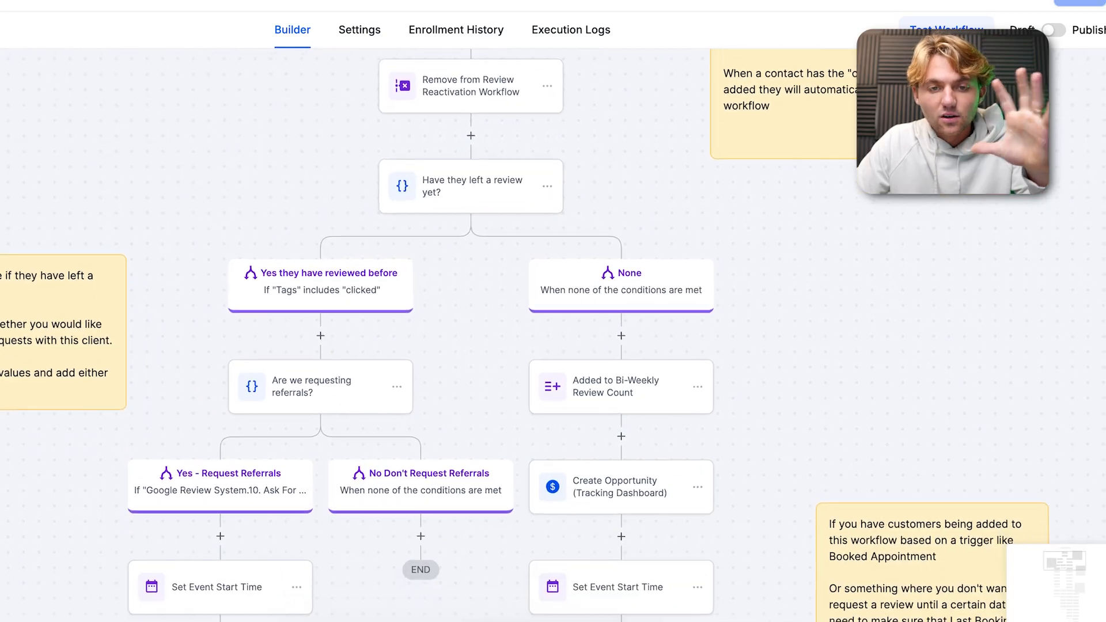
scroll("down", 3)
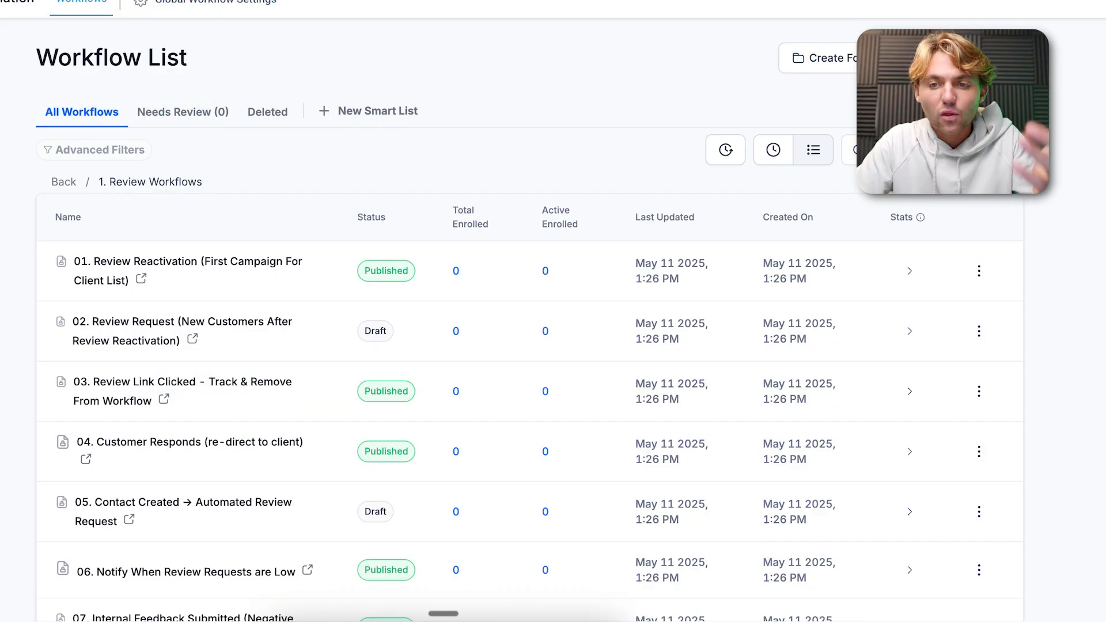
Create a new workflow triggered when the 'customer' tag is added to a contact.
left_click(187, 261)
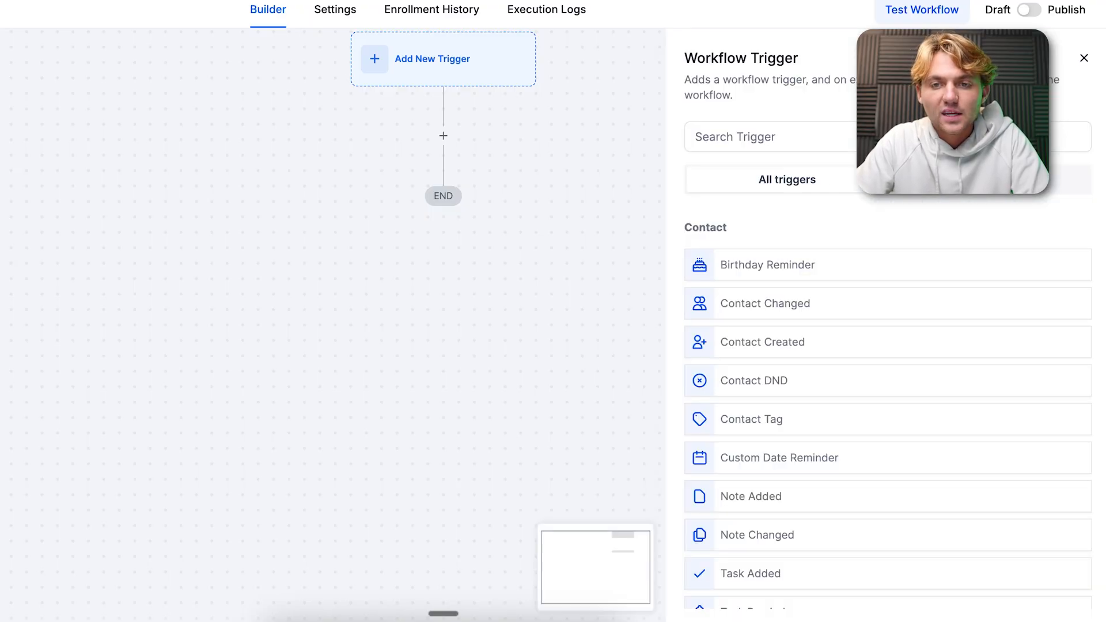
type("tag")
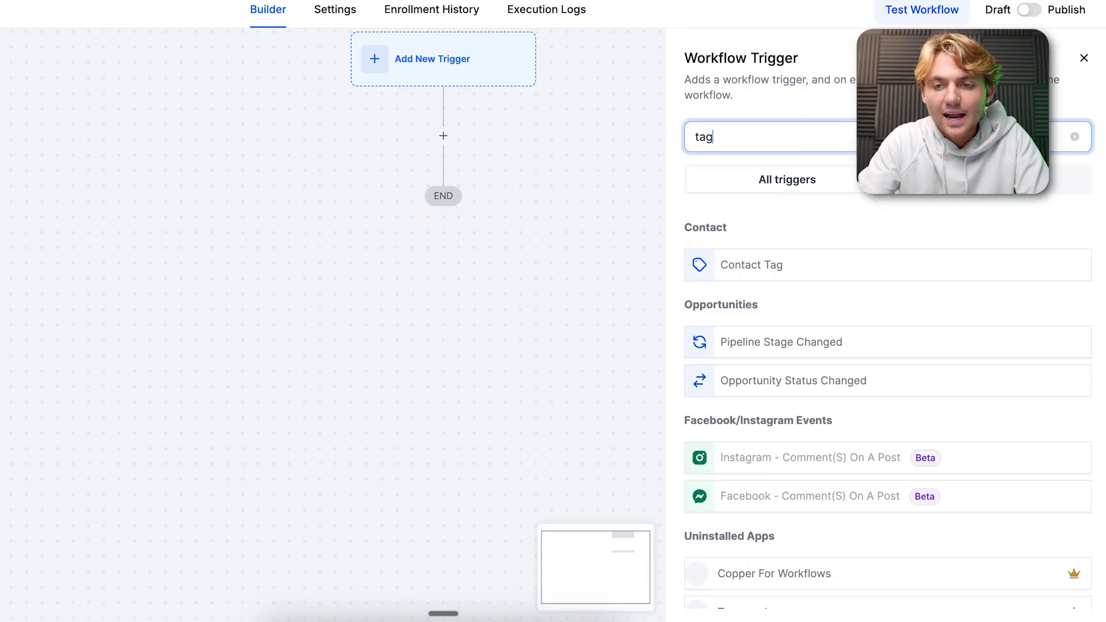
left_click(751, 264)
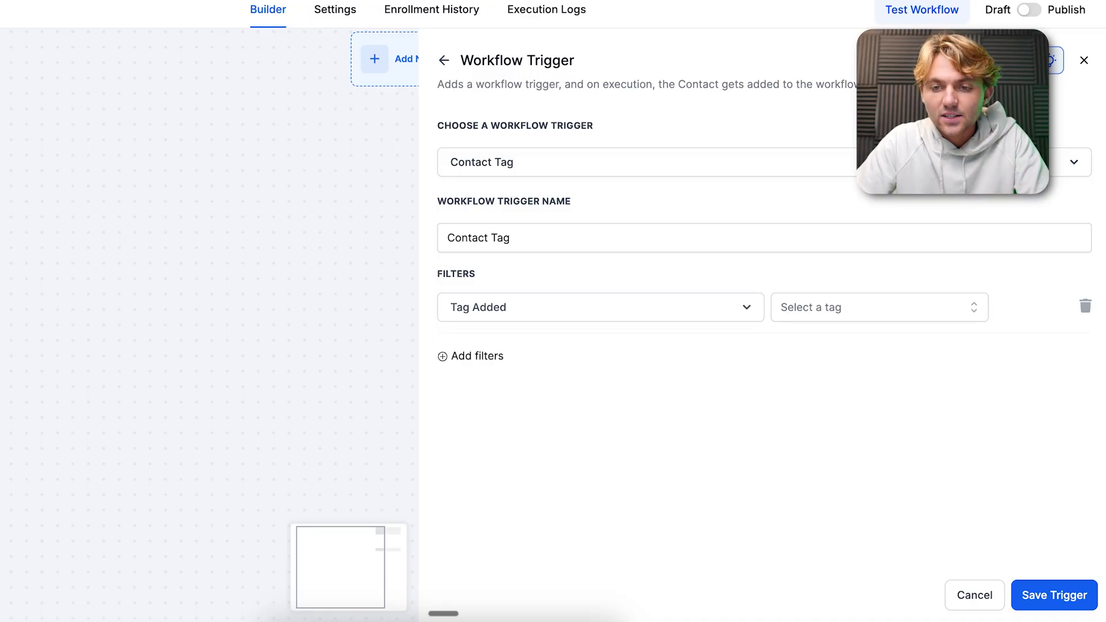
type("customer")
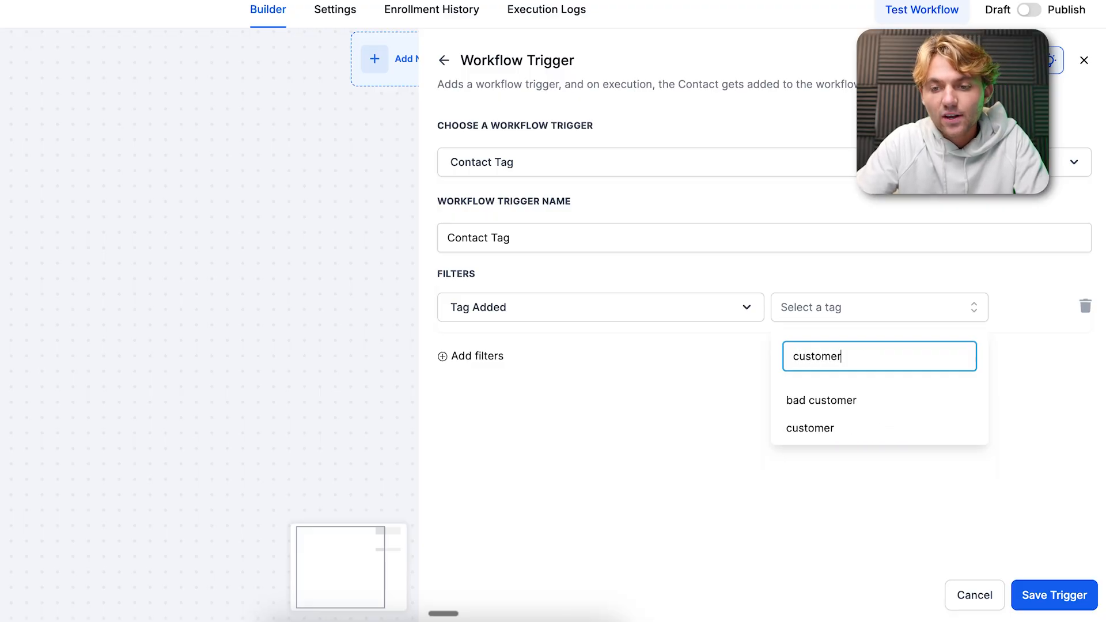
left_click(810, 428)
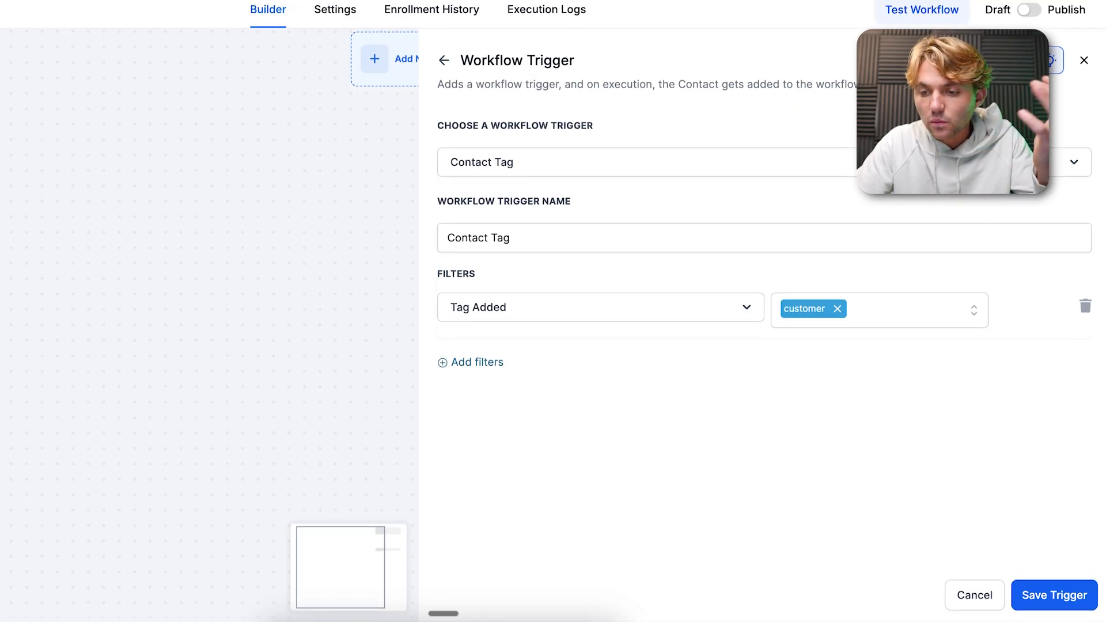
left_click(1053, 595)
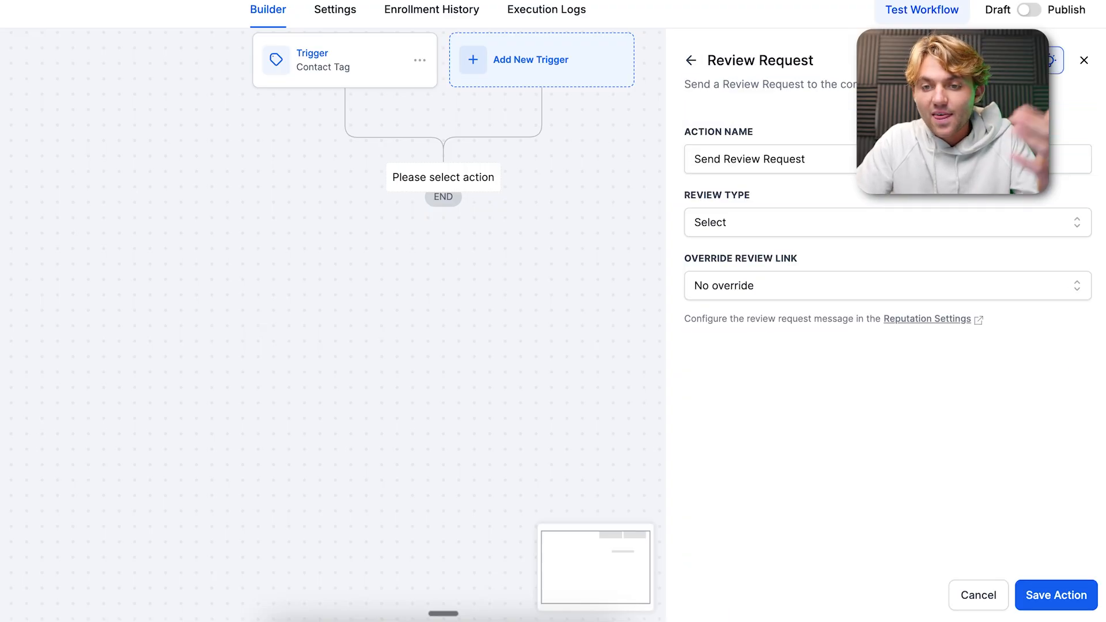
Make the review request send by SMS and duplicate the step below it.
left_click(886, 222)
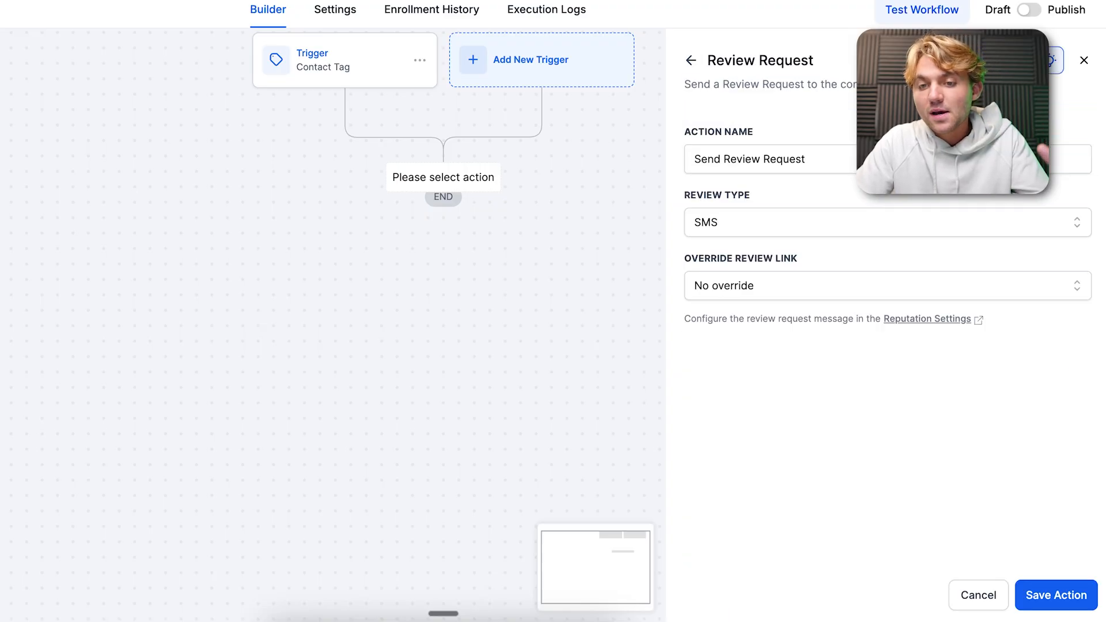
left_click(886, 286)
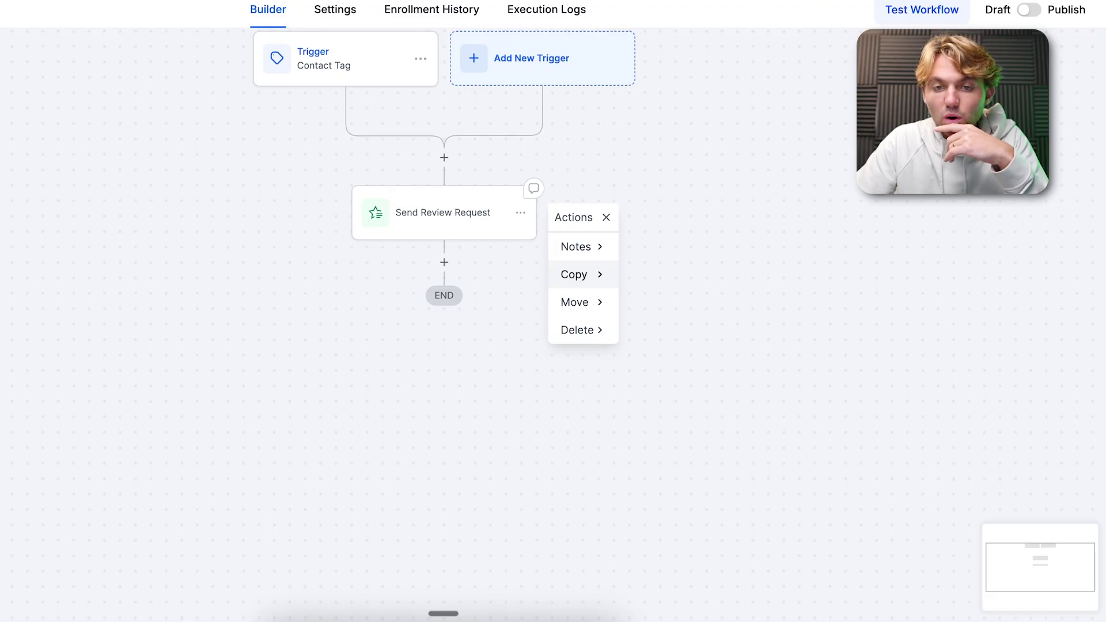
left_click(574, 274)
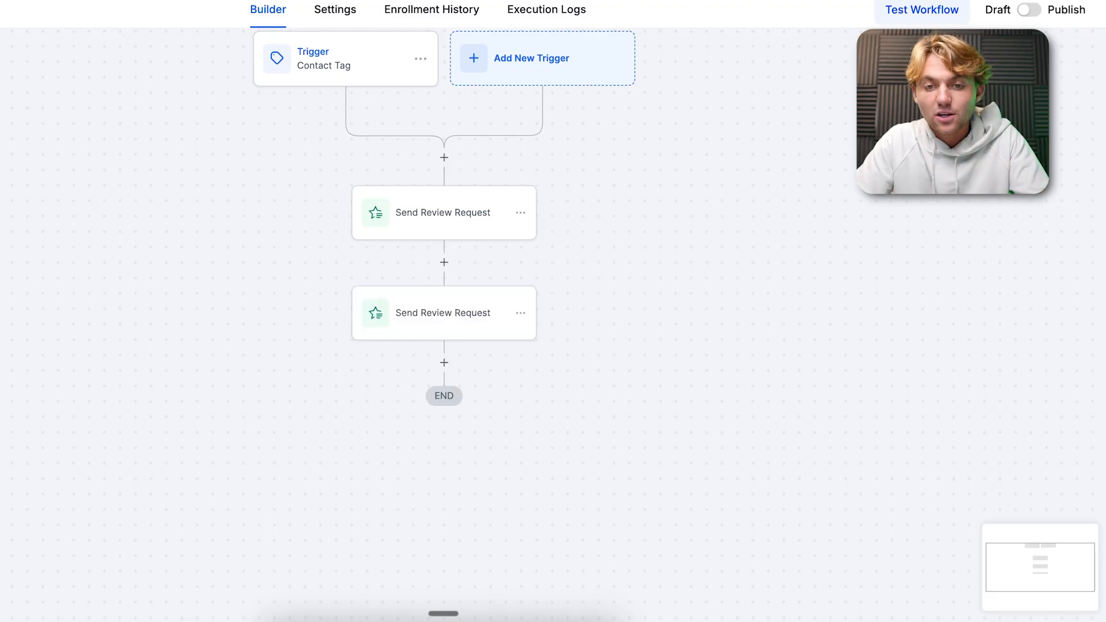
left_click(443, 313)
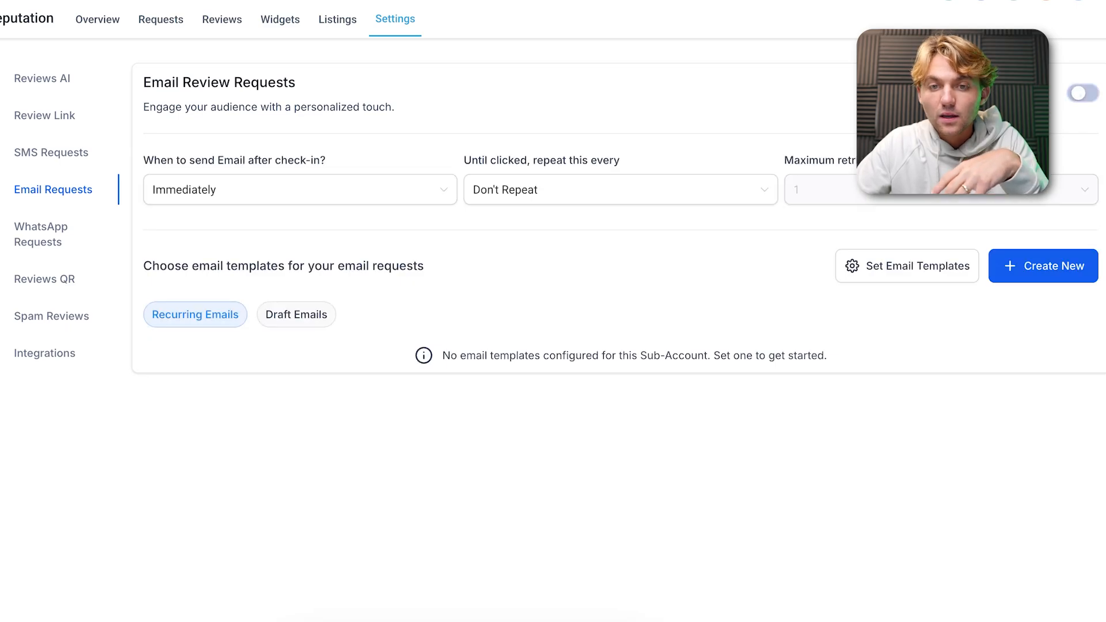
Turn on email review requests and use First Repeat Email as the first retry template.
left_click(1085, 91)
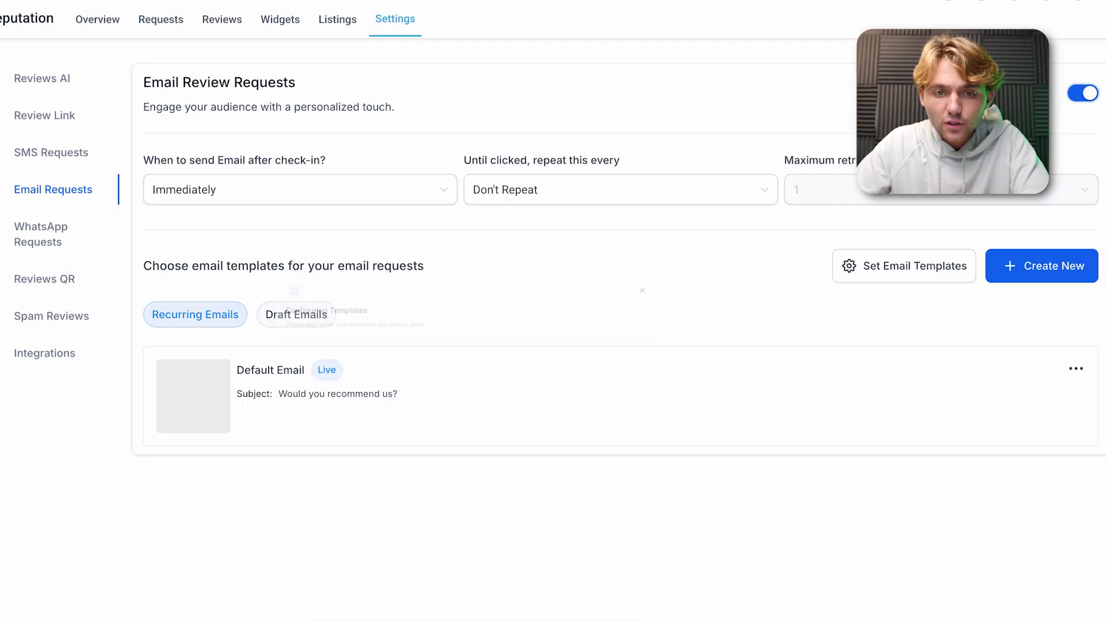
left_click(619, 189)
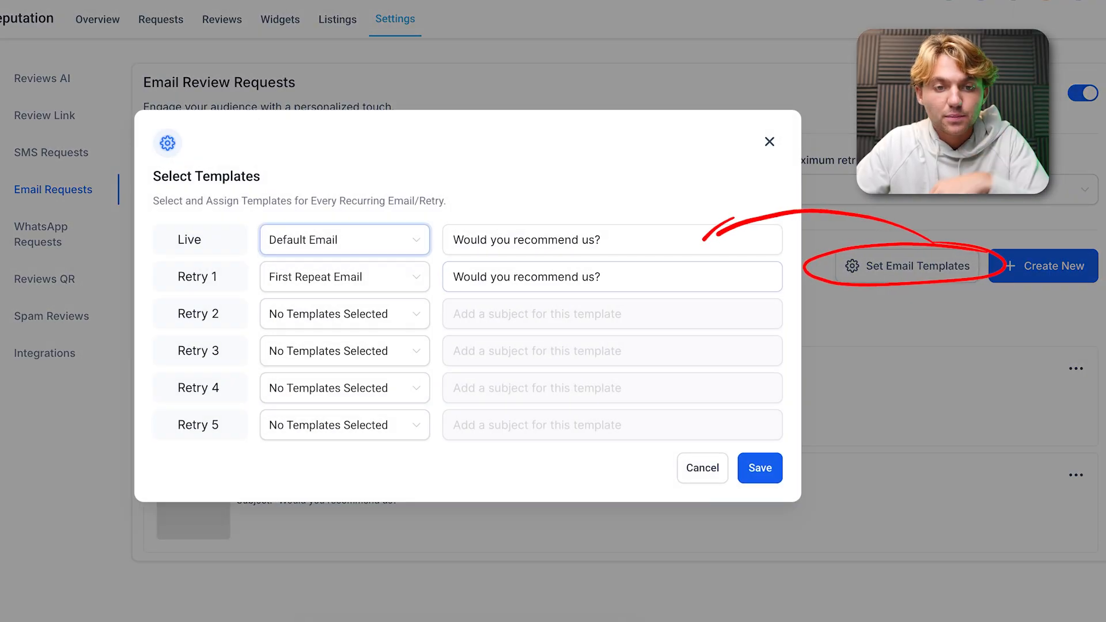
left_click(344, 276)
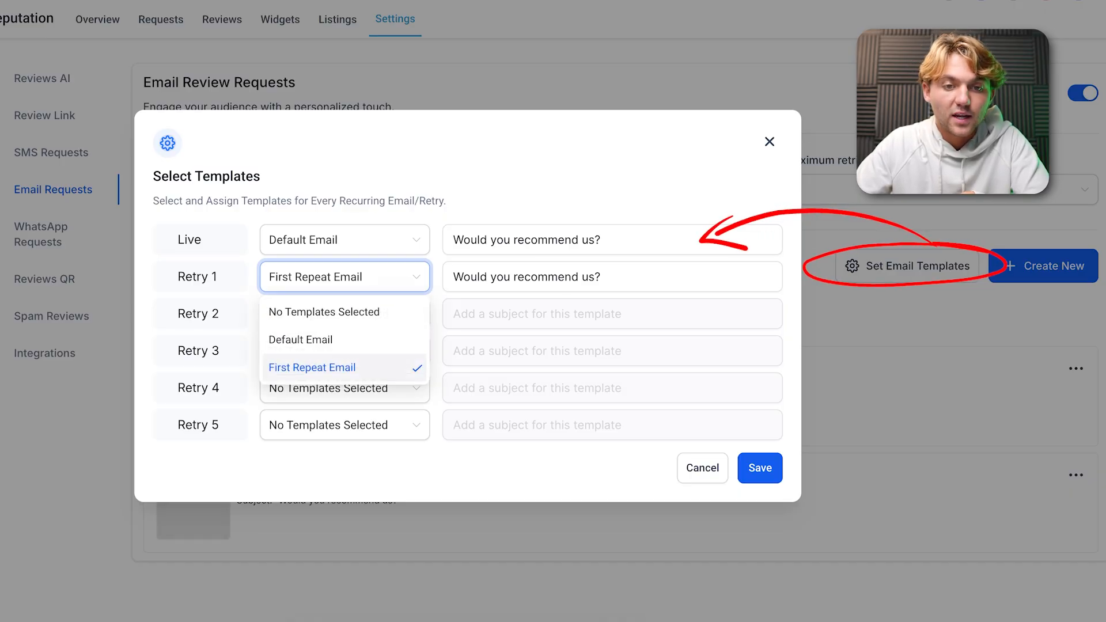
left_click(300, 339)
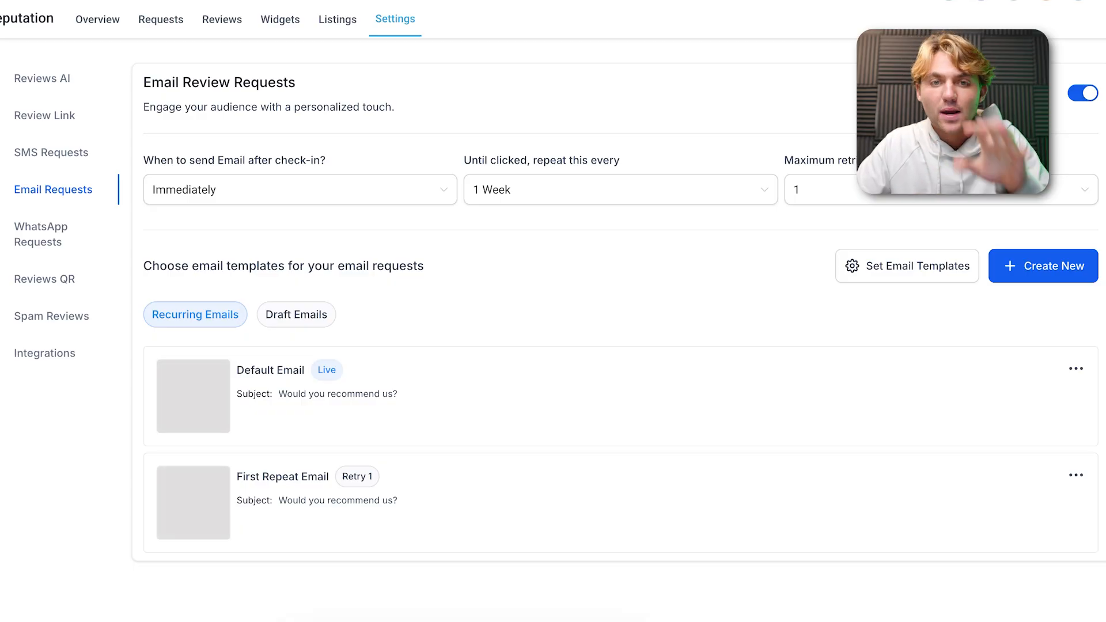
left_click(97, 19)
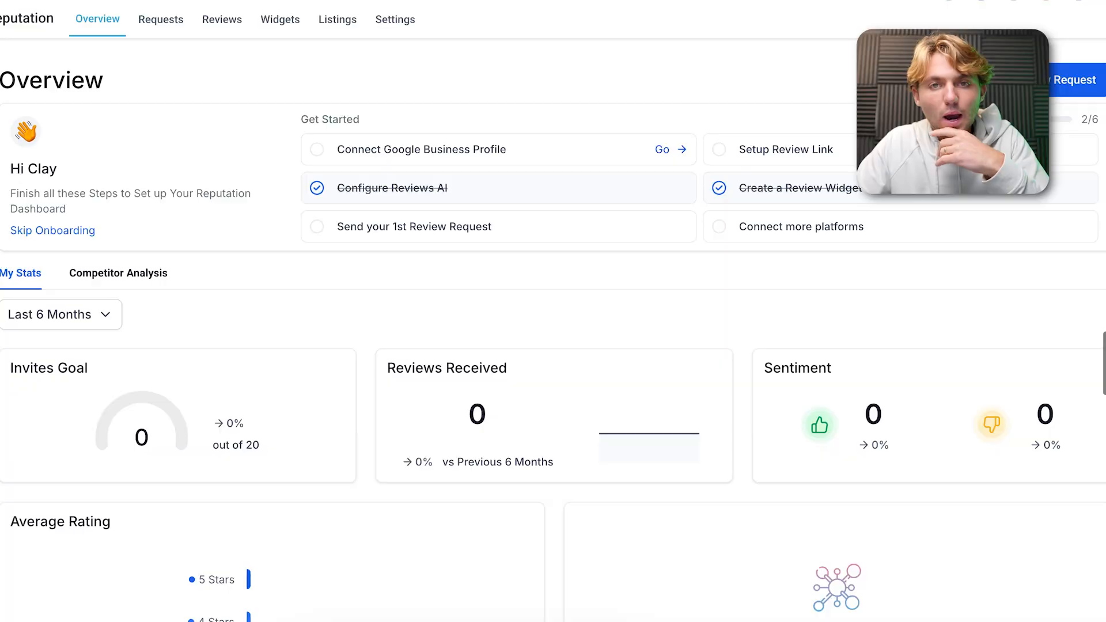
Glance at Requests, then scroll the overview to the competitor ratings (Google 4.4, 979 reviews).
left_click(160, 19)
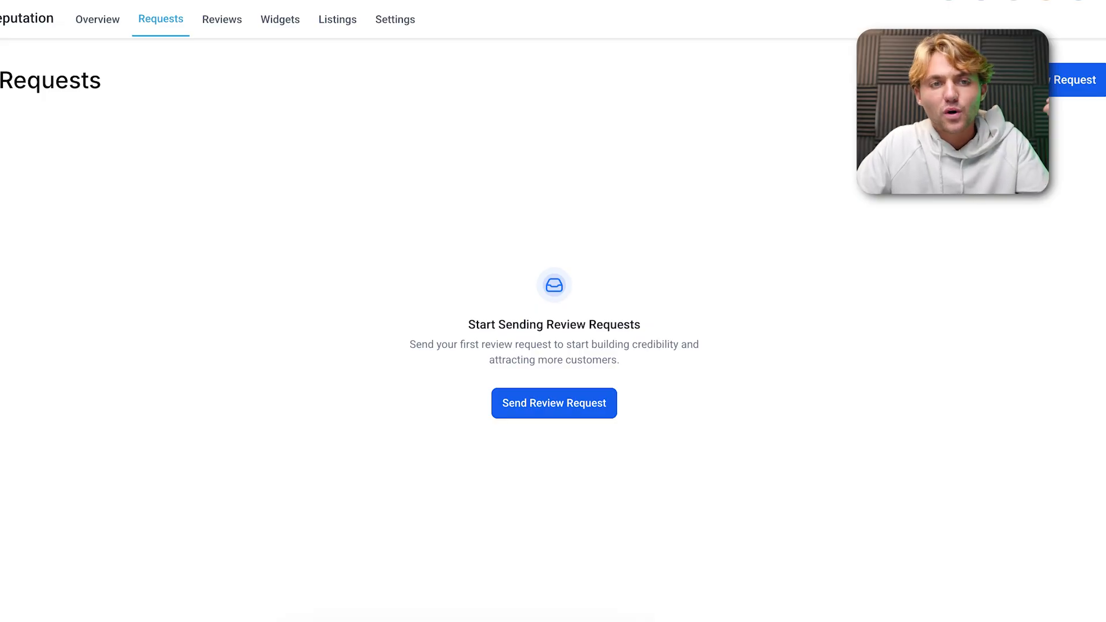
left_click(97, 19)
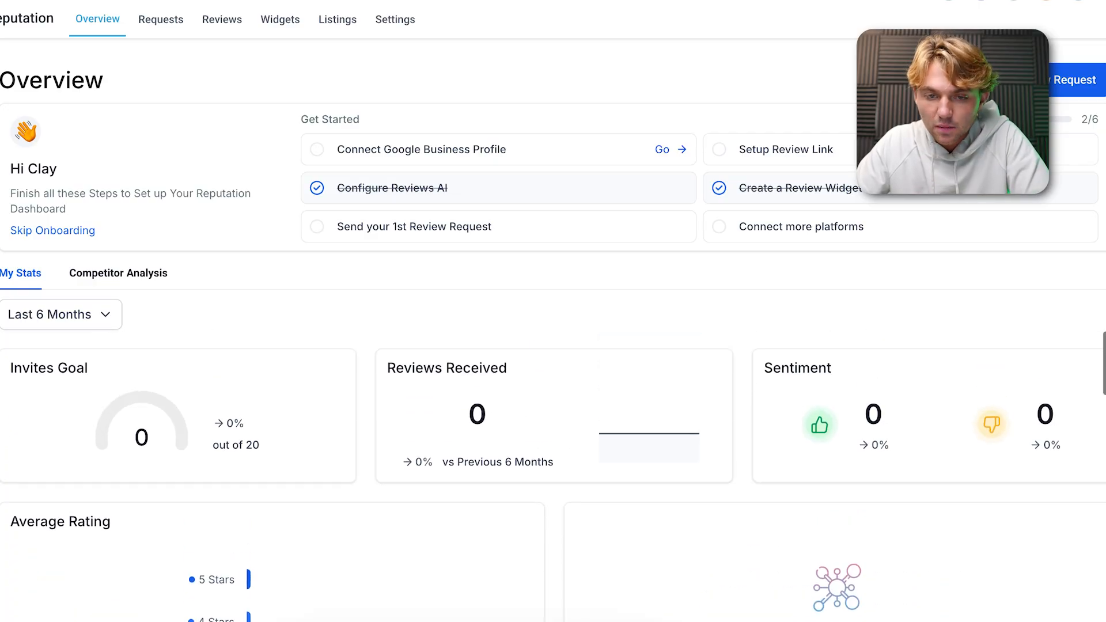
scroll("down", 3)
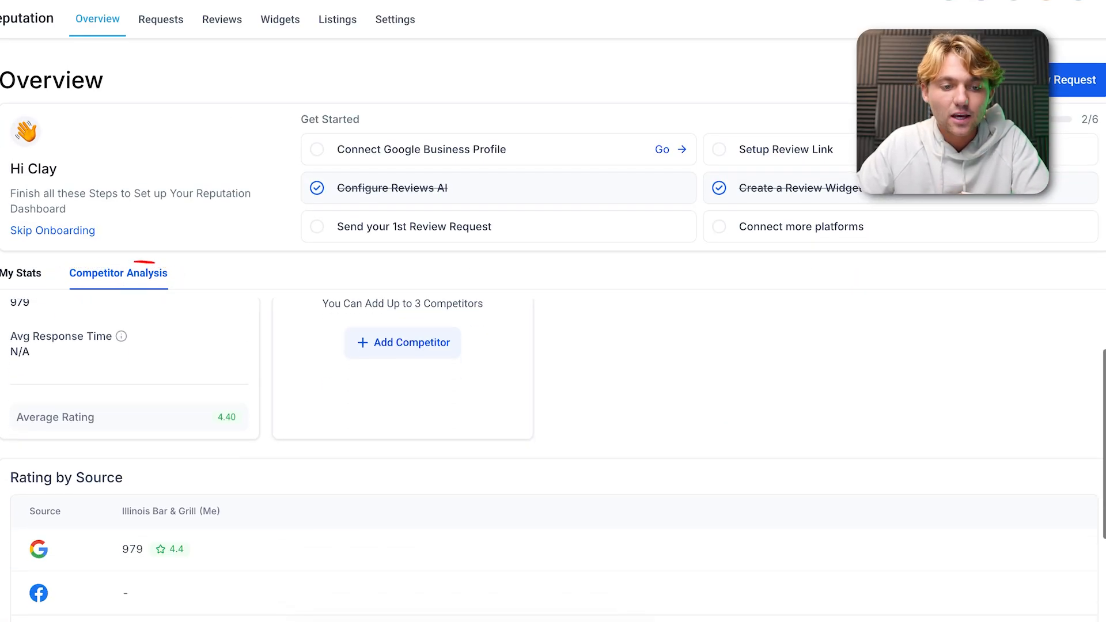
scroll("down", 3)
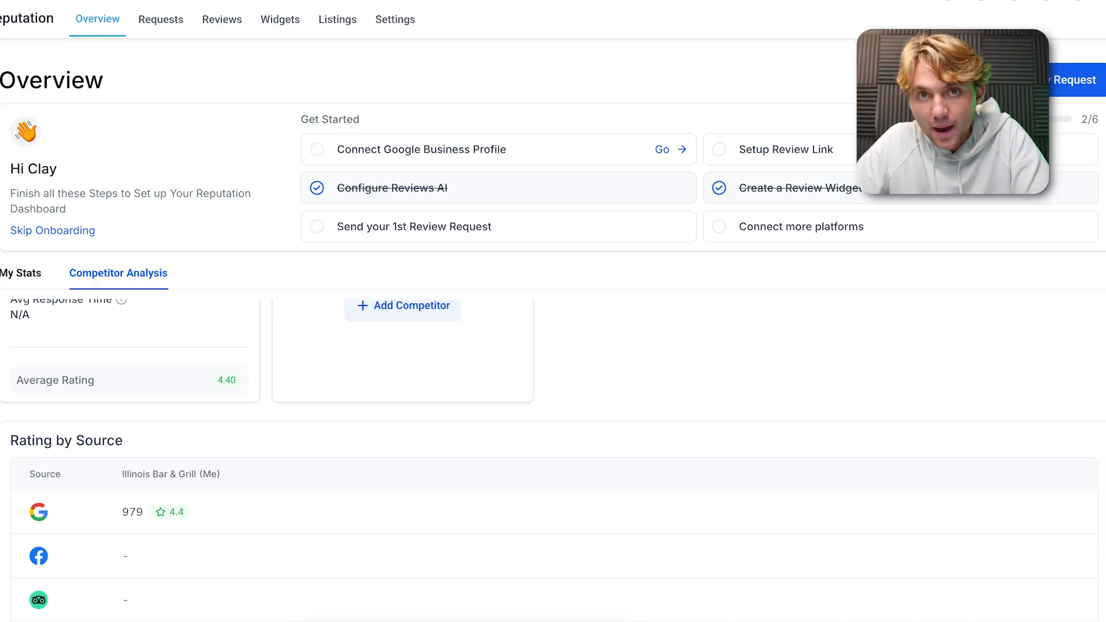